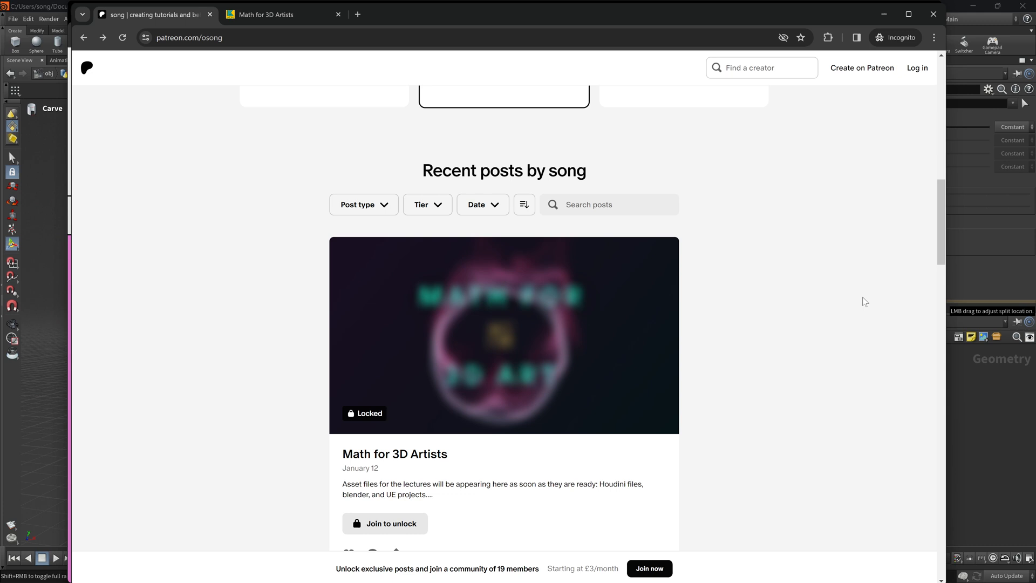
Minimize the Chrome window with the Patreon page to return to Houdini.
left_click(277, 16)
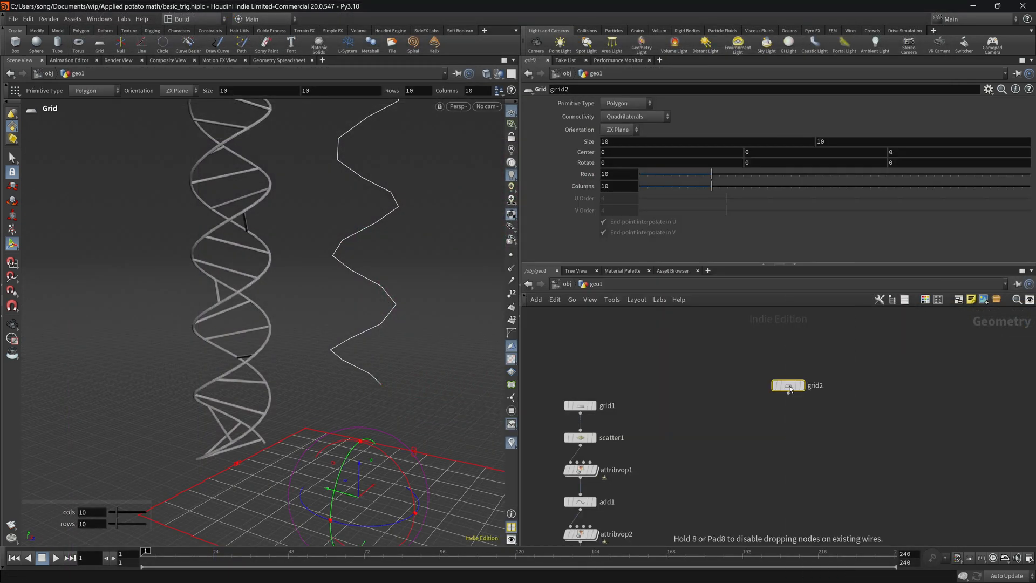
Set grid2 Size to 2, then chain a Scatter and an Attribute VOP after it.
type("2")
type("scatter")
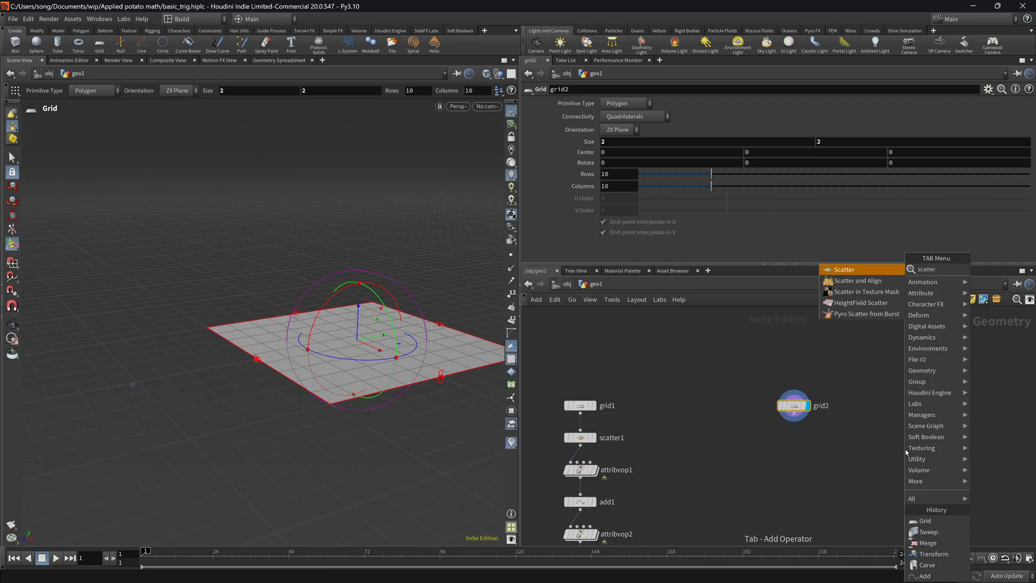
left_click(844, 270)
type("avop")
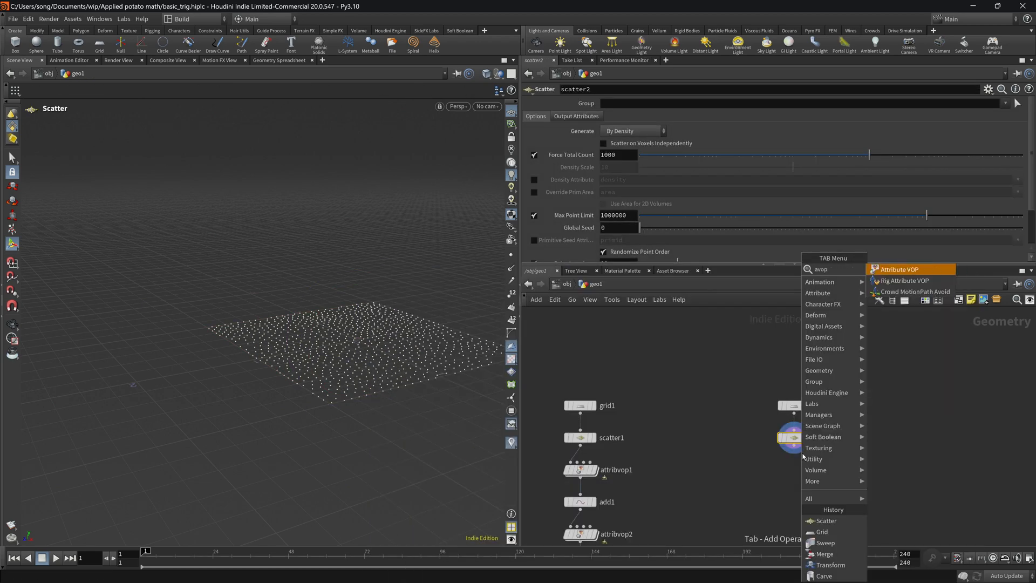
left_click(898, 270)
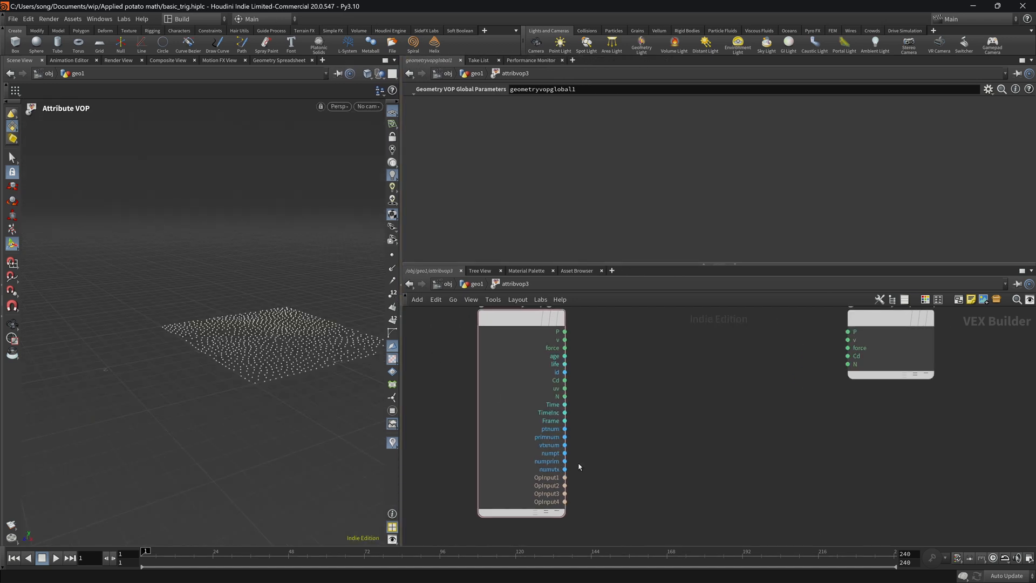
mouse_move(555, 453)
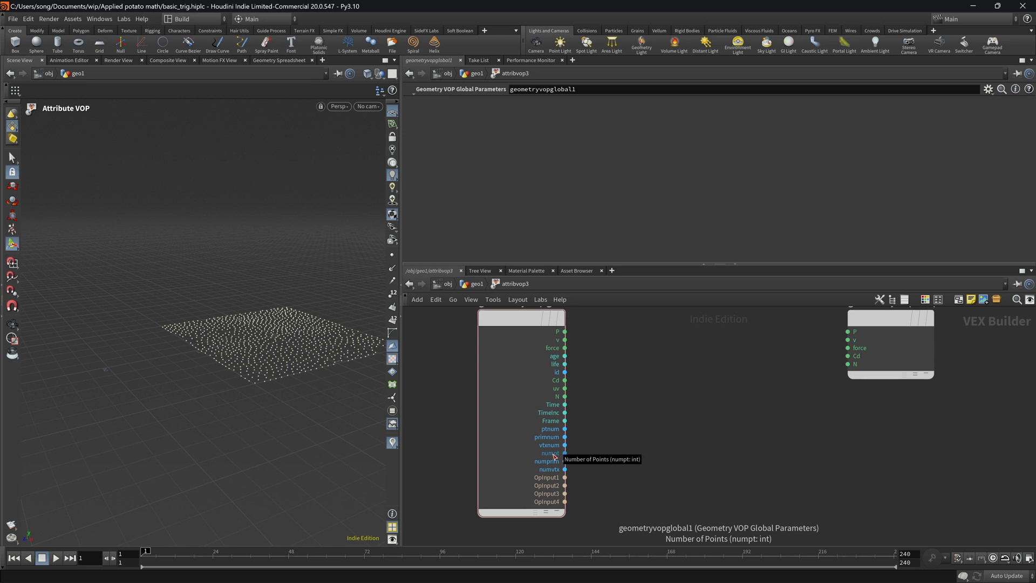
mouse_move(266, 349)
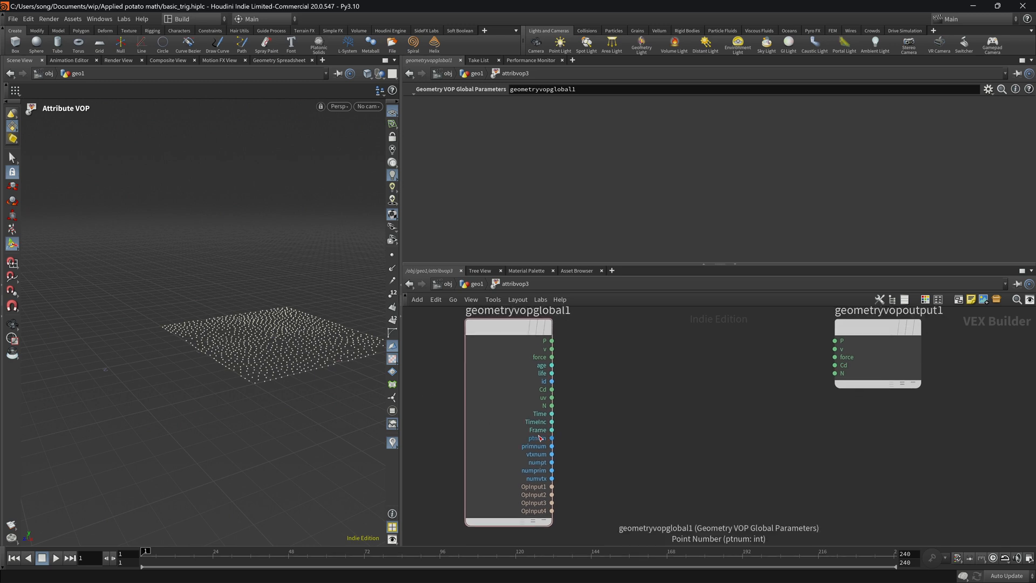
mouse_move(411, 371)
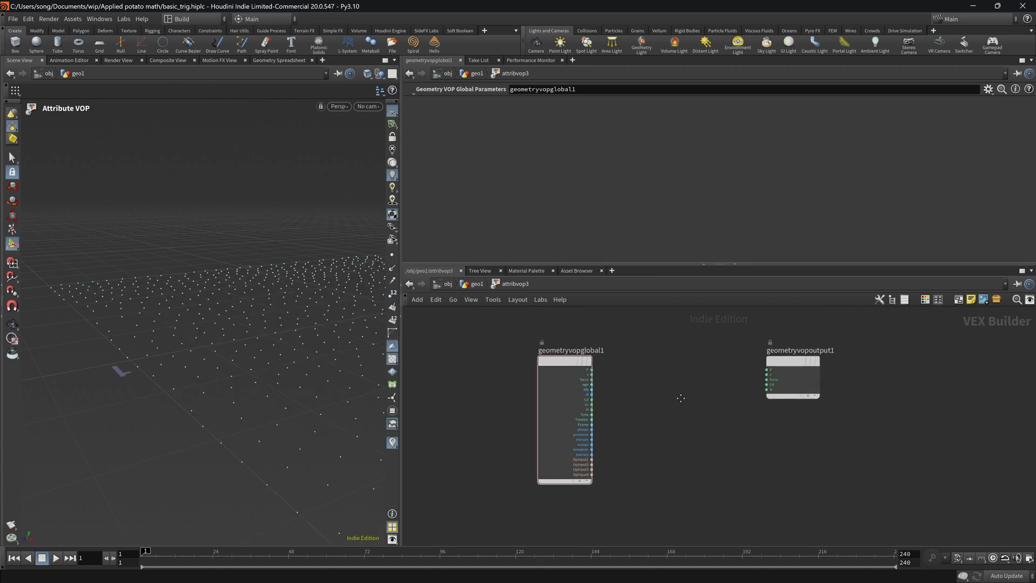
Add a Vector to Float node taking the global P position as input.
key("Tab")
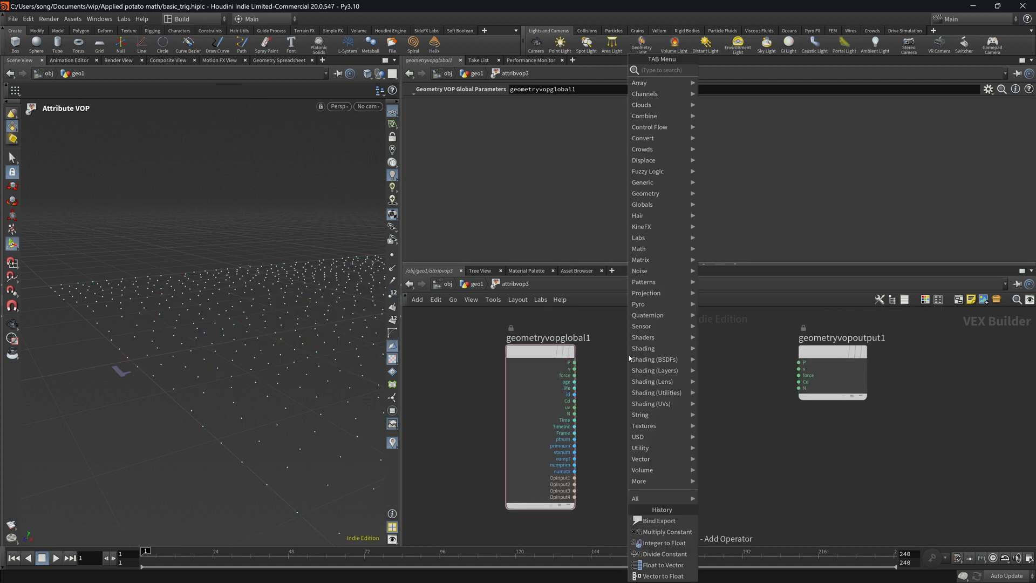
left_click(665, 576)
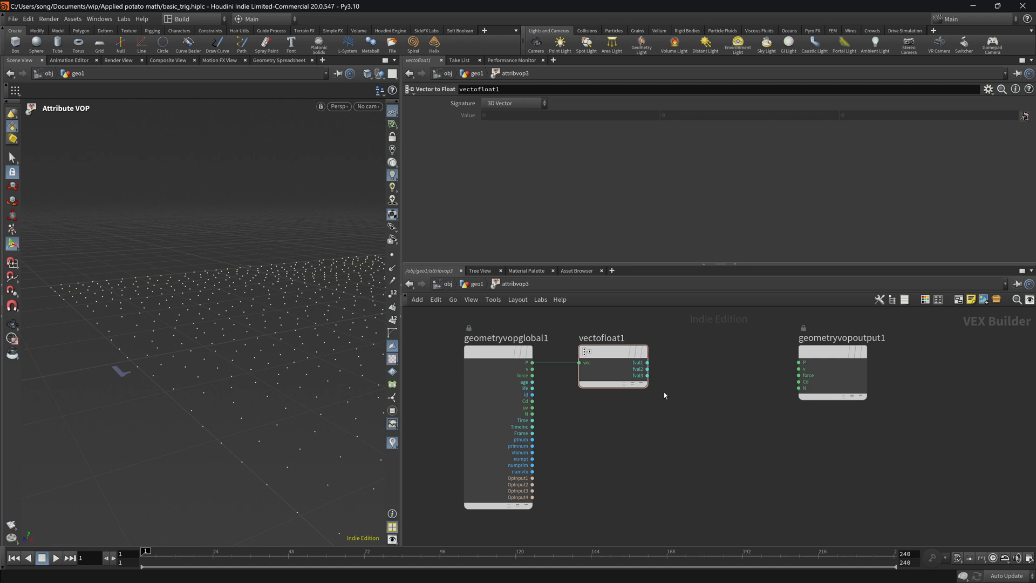
mouse_move(649, 434)
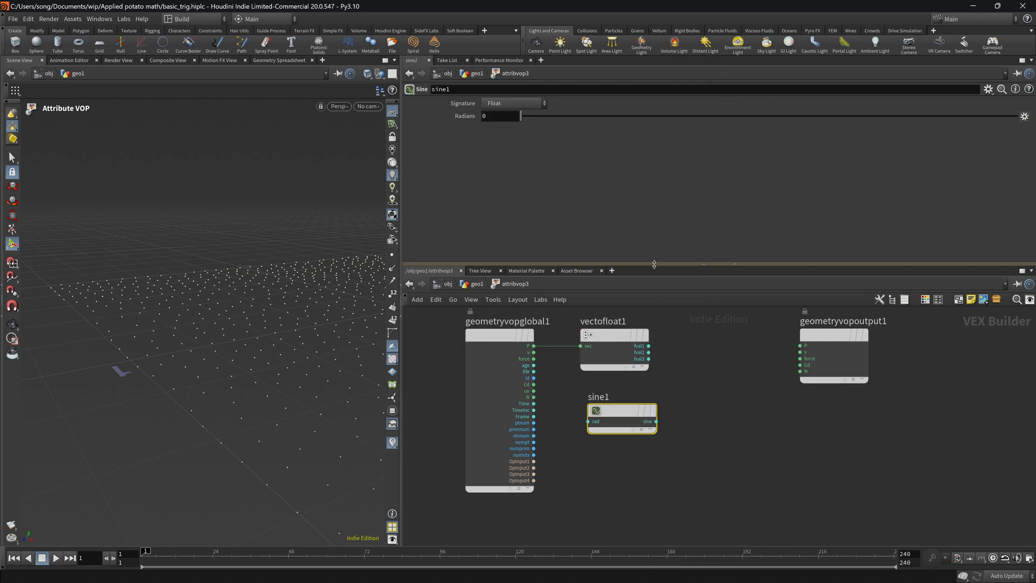
mouse_move(646, 472)
type("ftv")
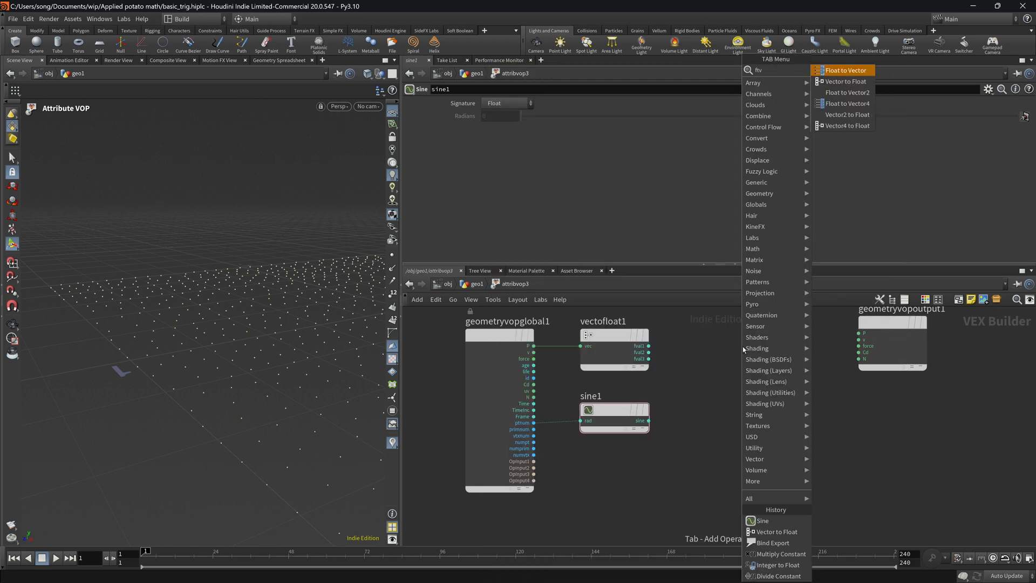
Add a Float to Vector node and feed the sine of ptnum into it for the output P.
left_click(845, 70)
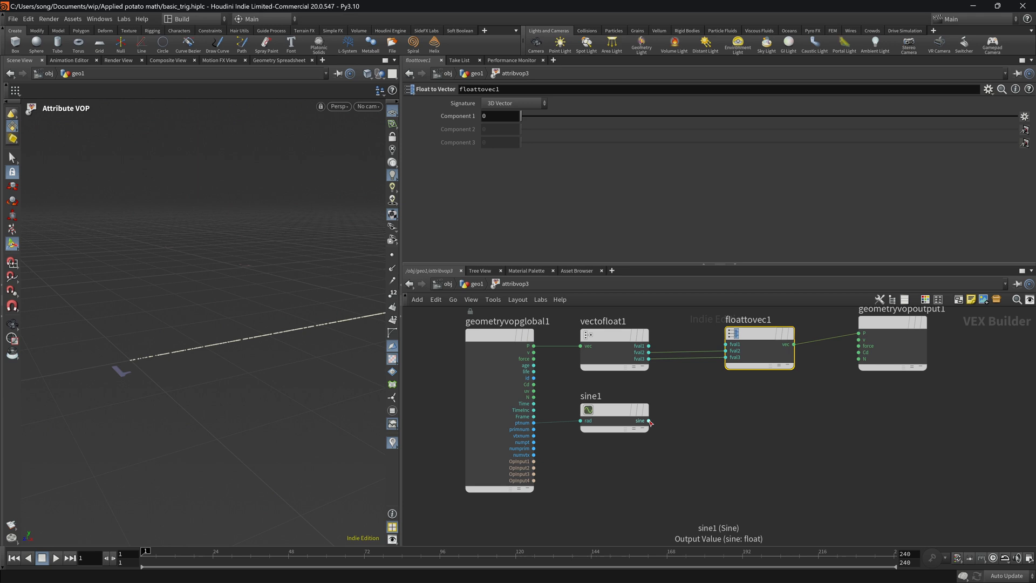
left_click_drag(649, 420, 723, 354)
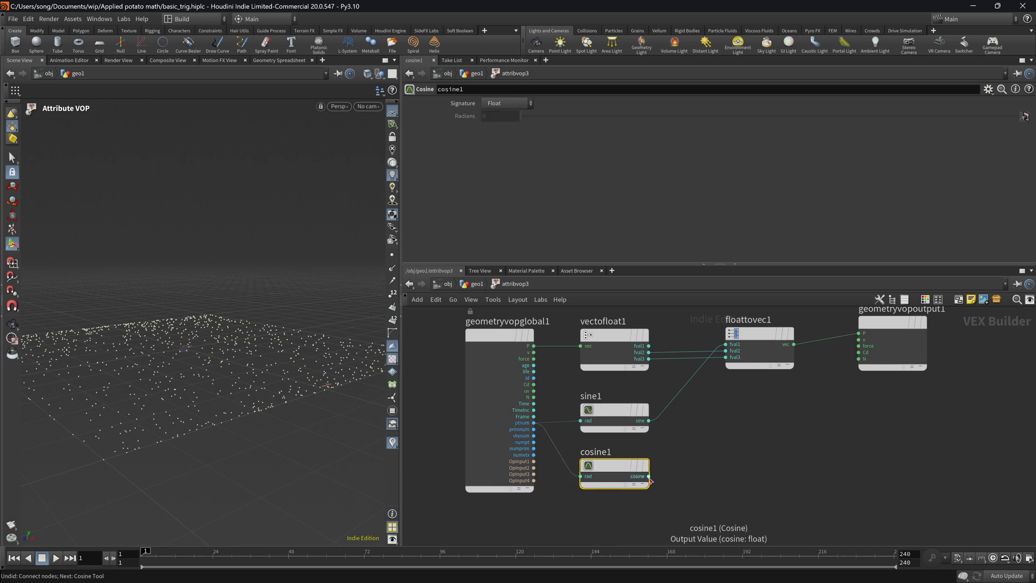
Wire the cosine of ptnum into Float to Vector so the points form a circle.
left_click_drag(649, 476, 725, 357)
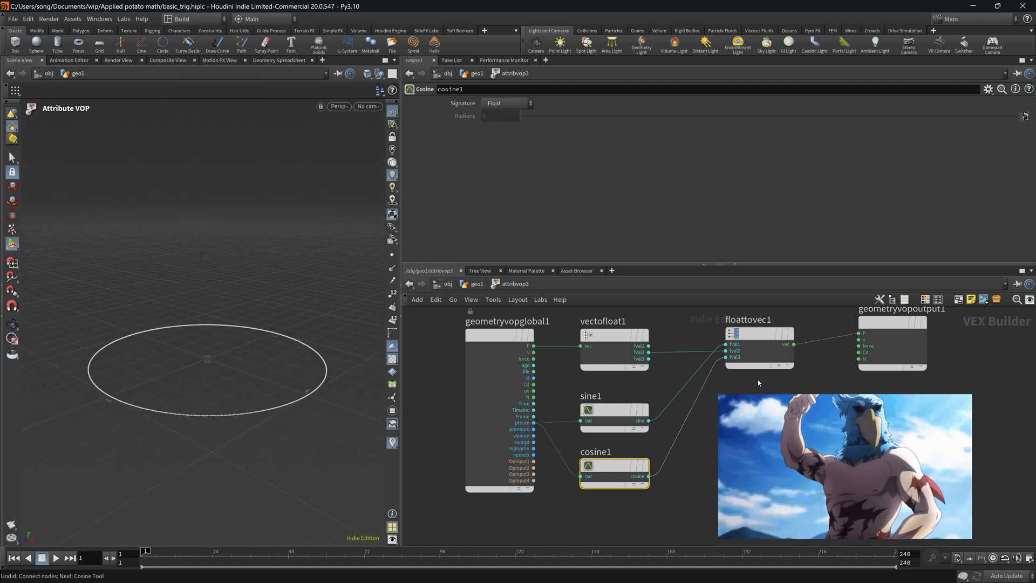
mouse_move(753, 339)
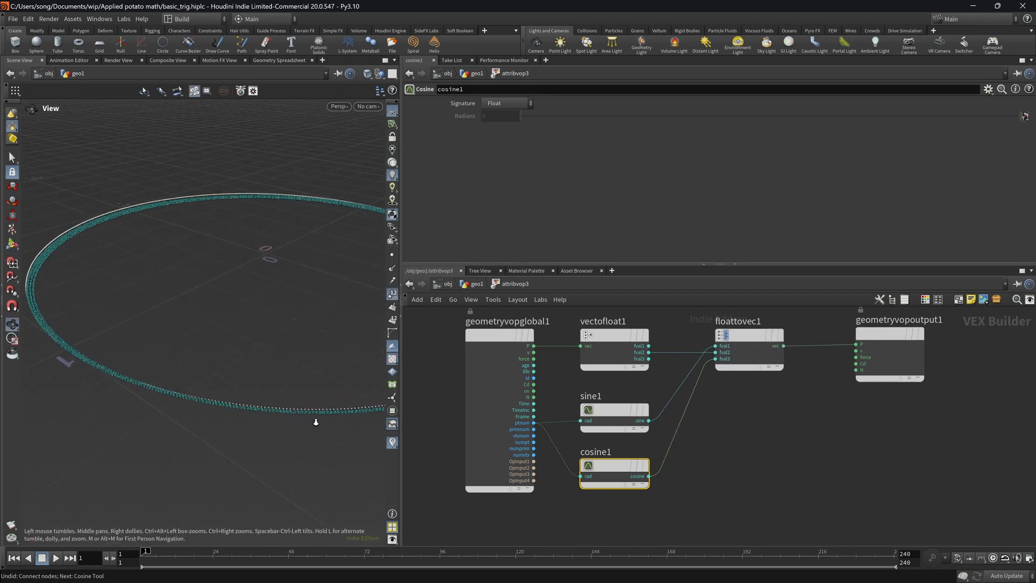
left_click_drag(315, 422, 250, 322)
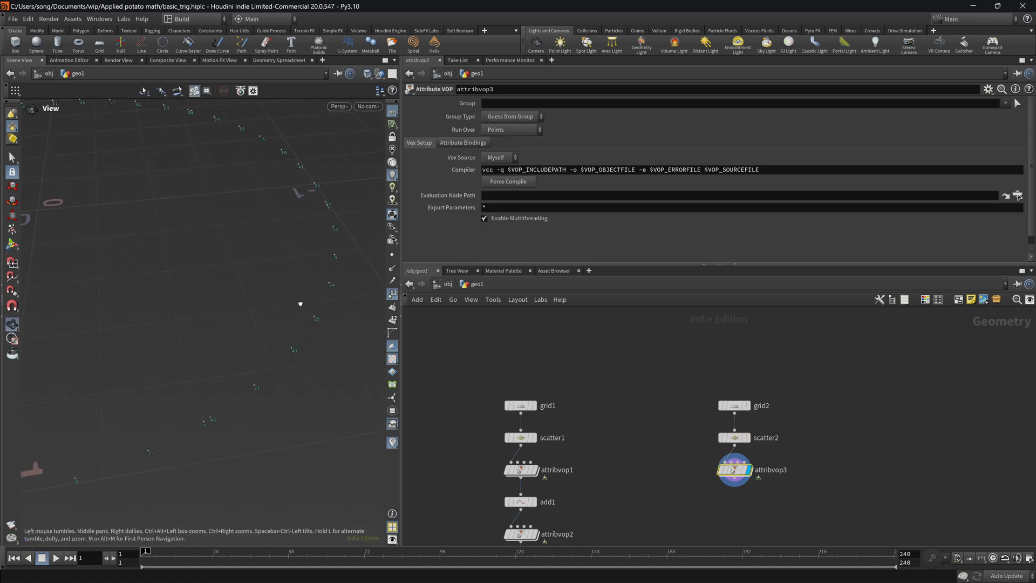
left_click_drag(300, 303, 304, 313)
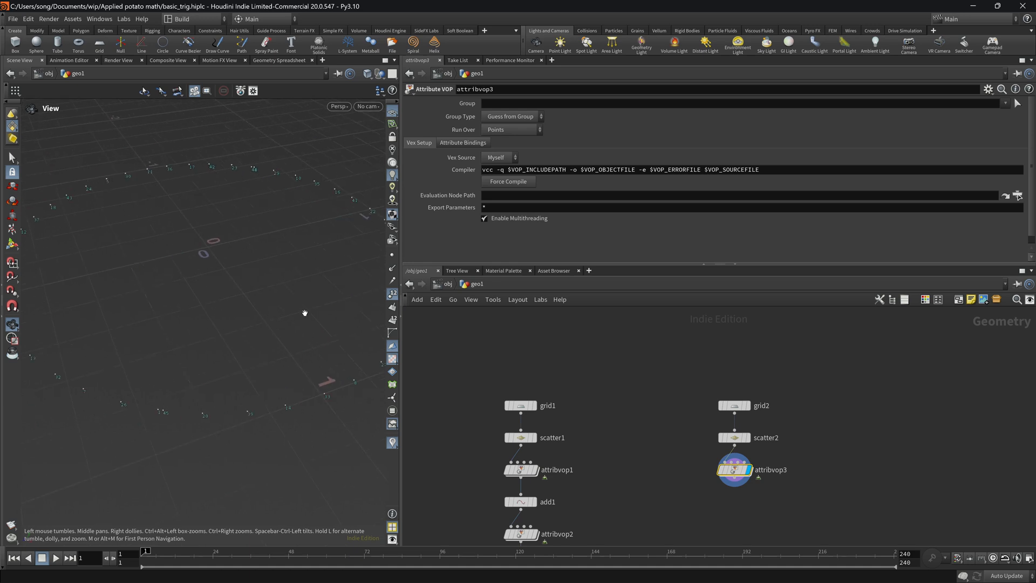
double_click(731, 470)
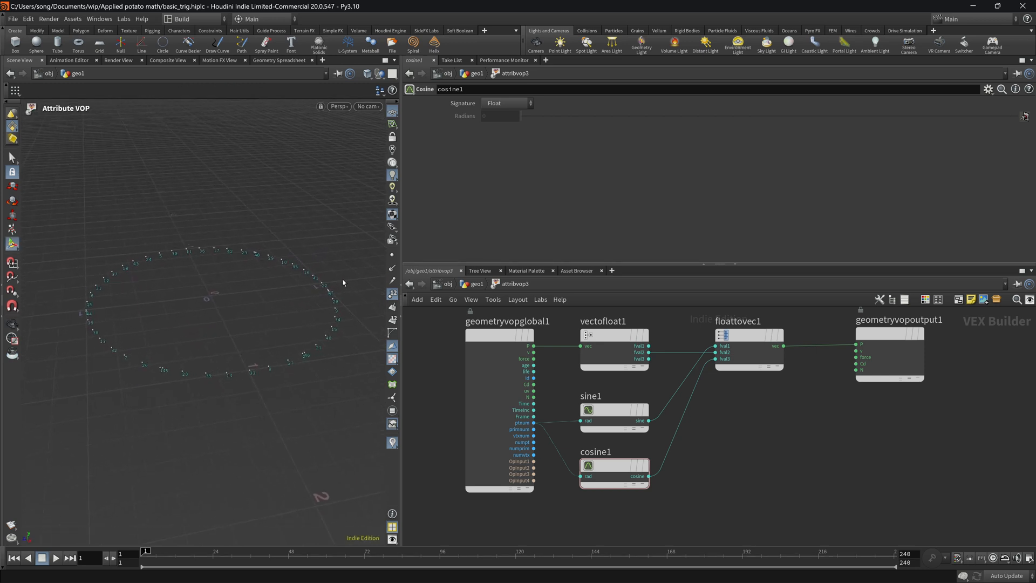
mouse_move(662, 357)
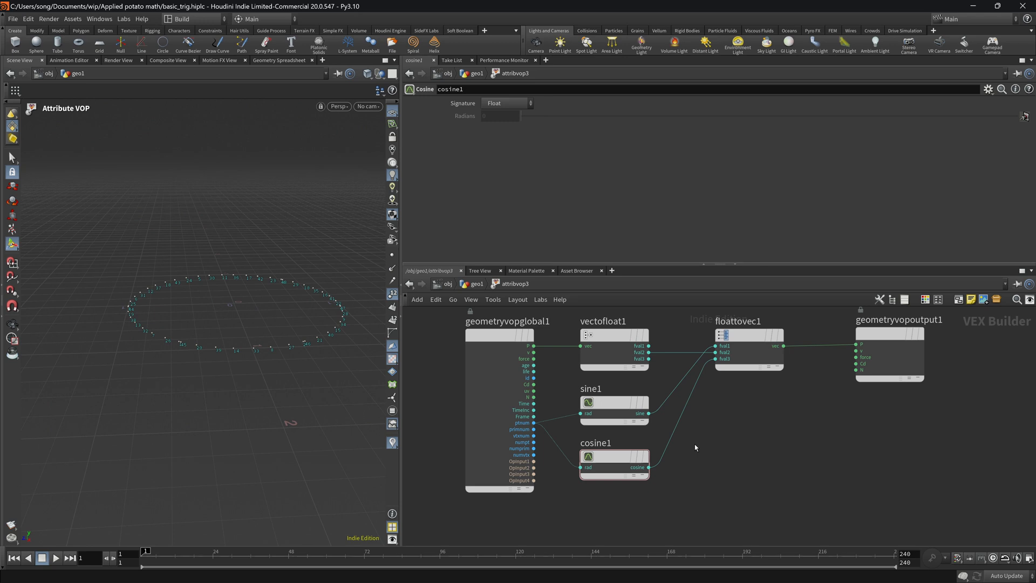
Reconnect ptnum and the sine/cosine outputs to other Float to Vector inputs for a vertical helix.
key("tab")
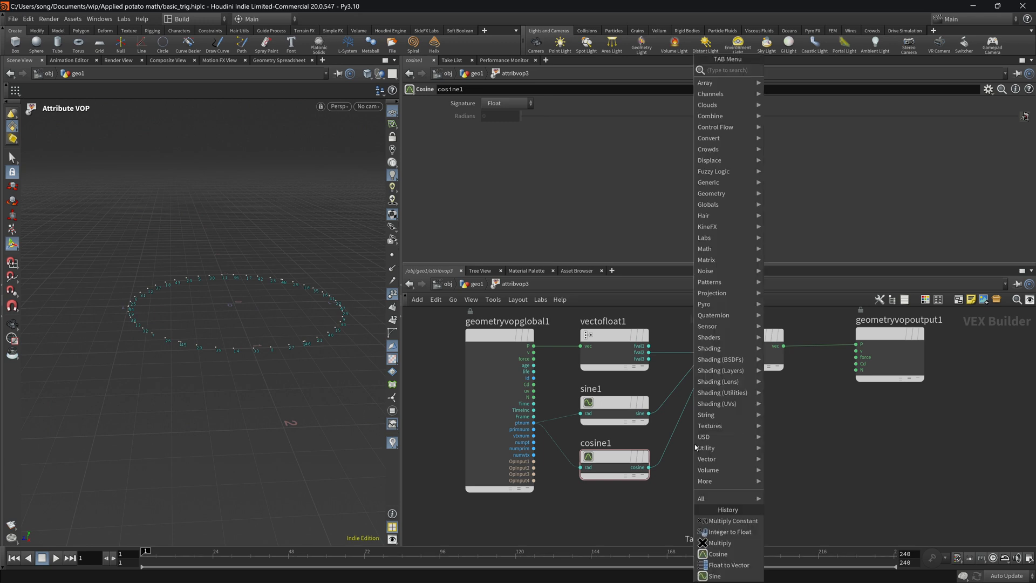
left_click(729, 564)
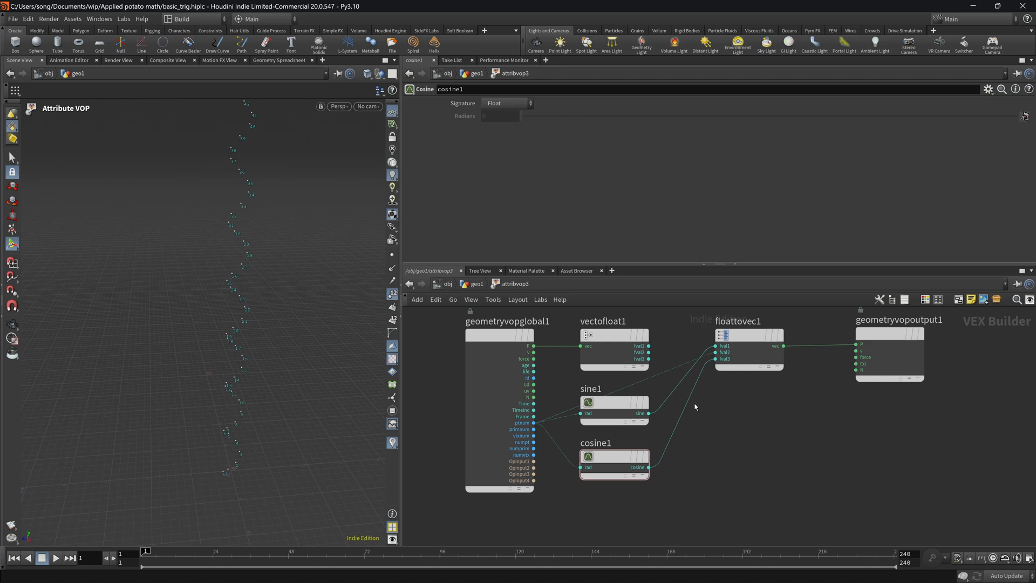
mouse_move(533, 430)
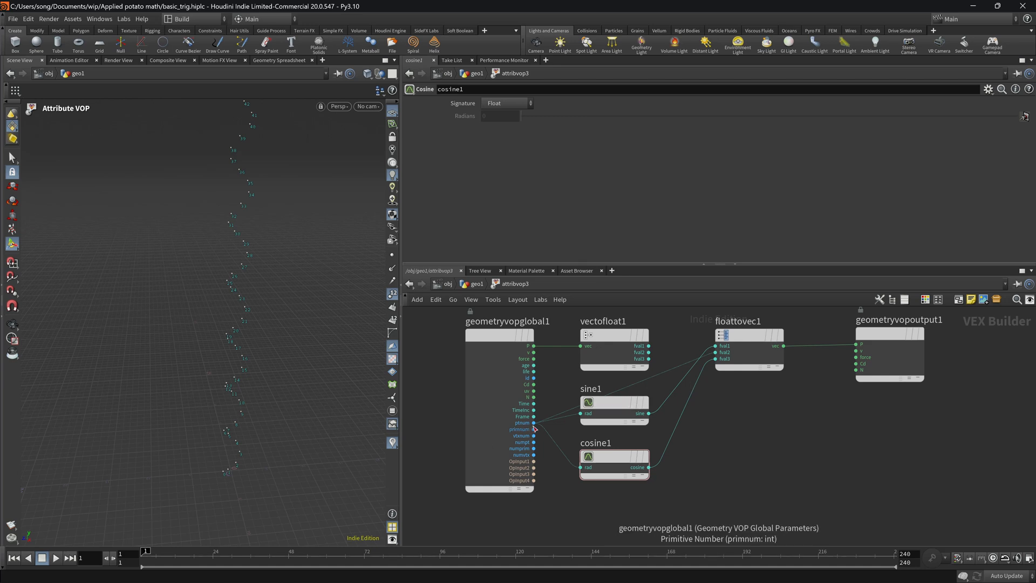
mouse_move(536, 429)
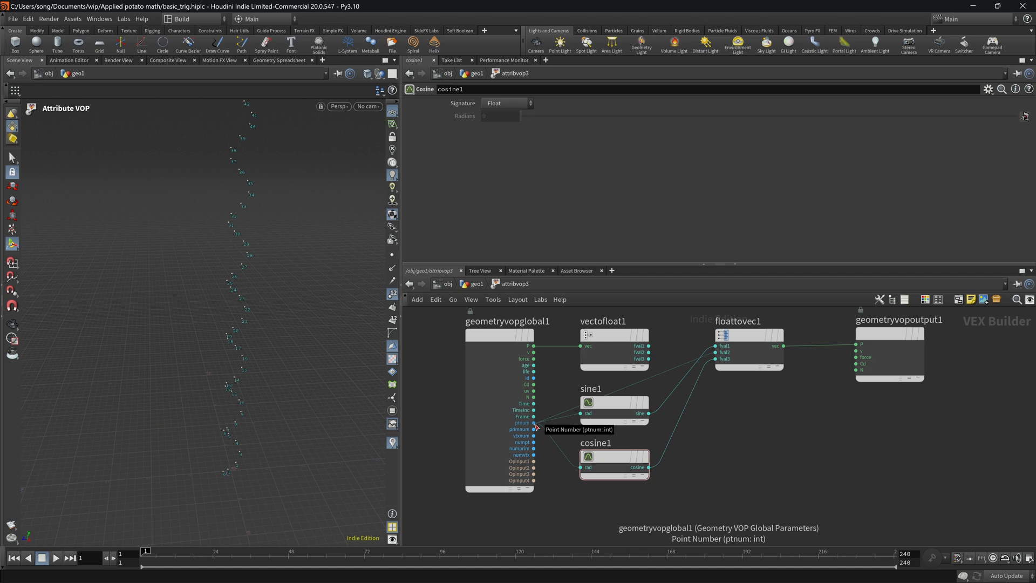
mouse_move(742, 442)
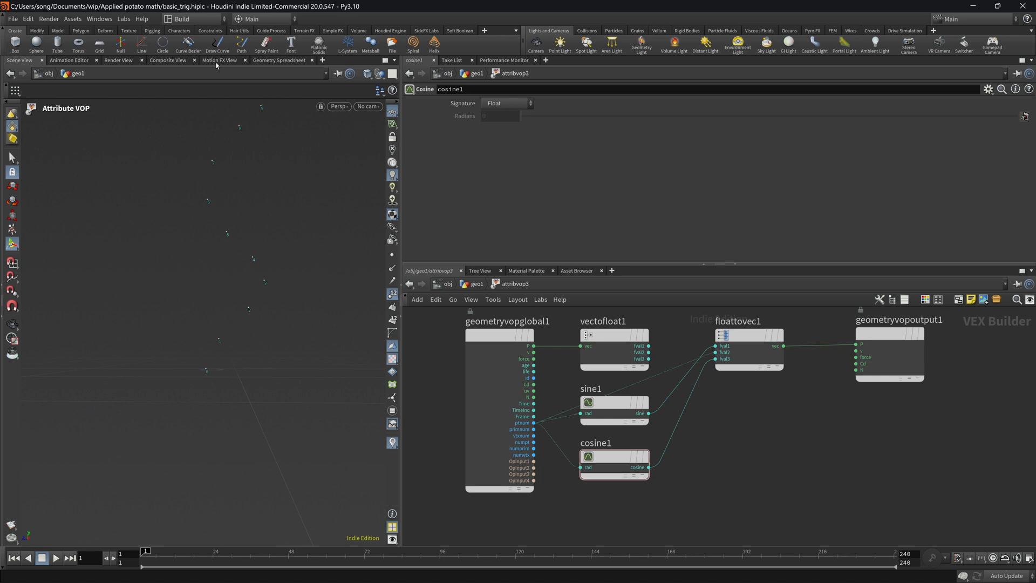
Check the point values spreadsheet, then return to the Scene View of the points.
left_click(278, 61)
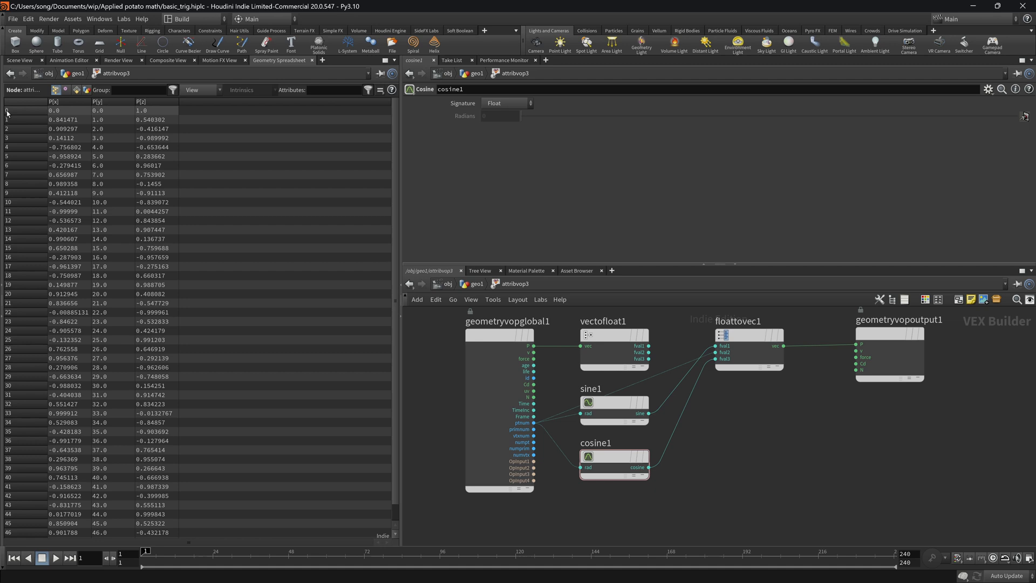
mouse_move(106, 110)
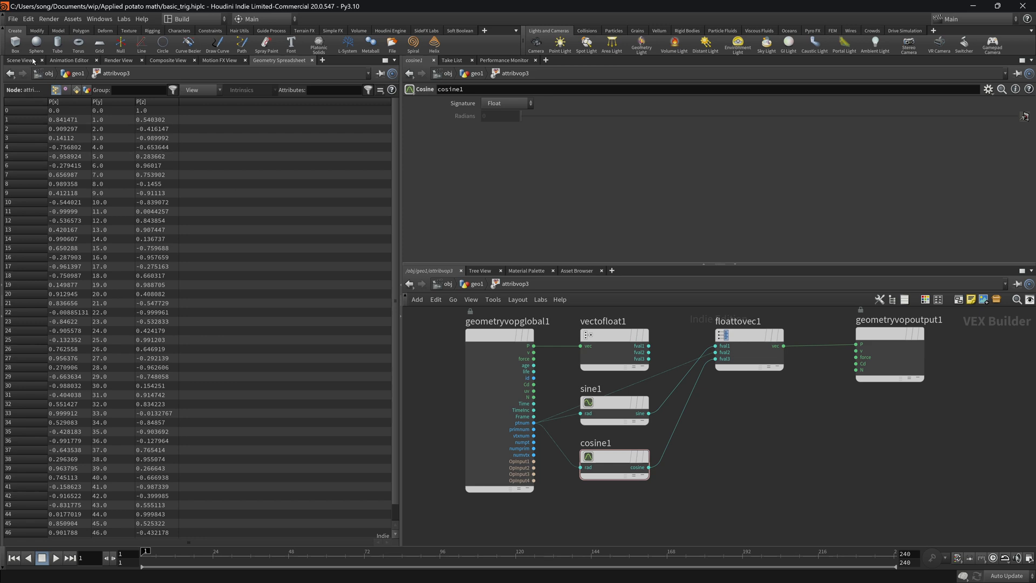
left_click(23, 61)
type("mult")
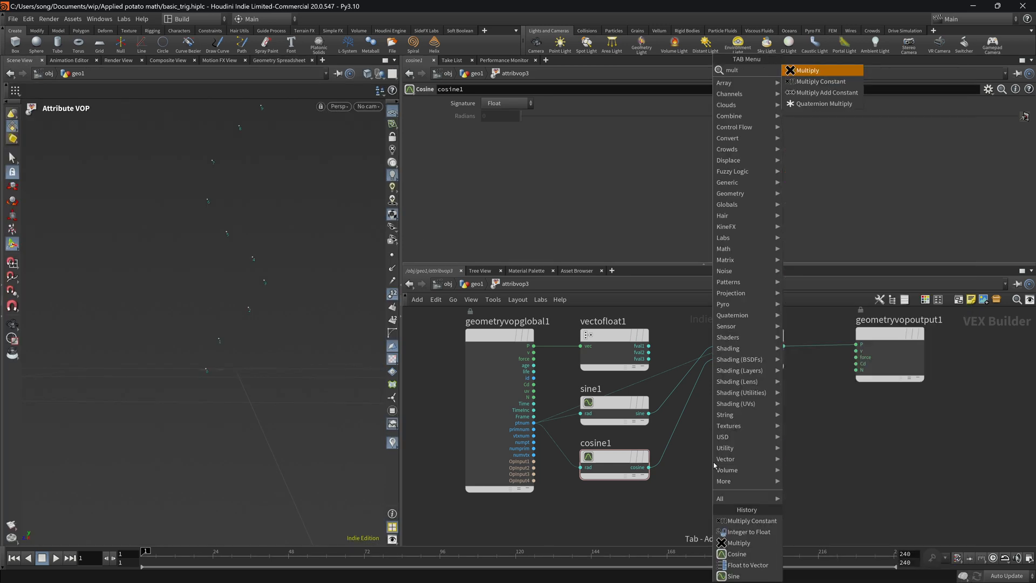
Add a Multiply Constant on ptnum with a small multiplier and wire it into floattovec.
left_click(819, 81)
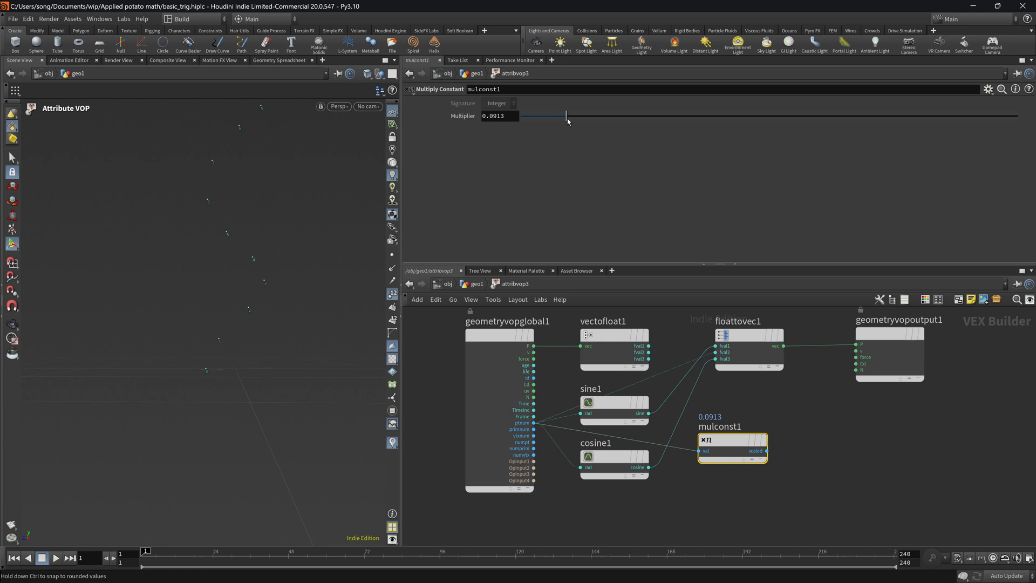
left_click_drag(566, 116, 573, 115)
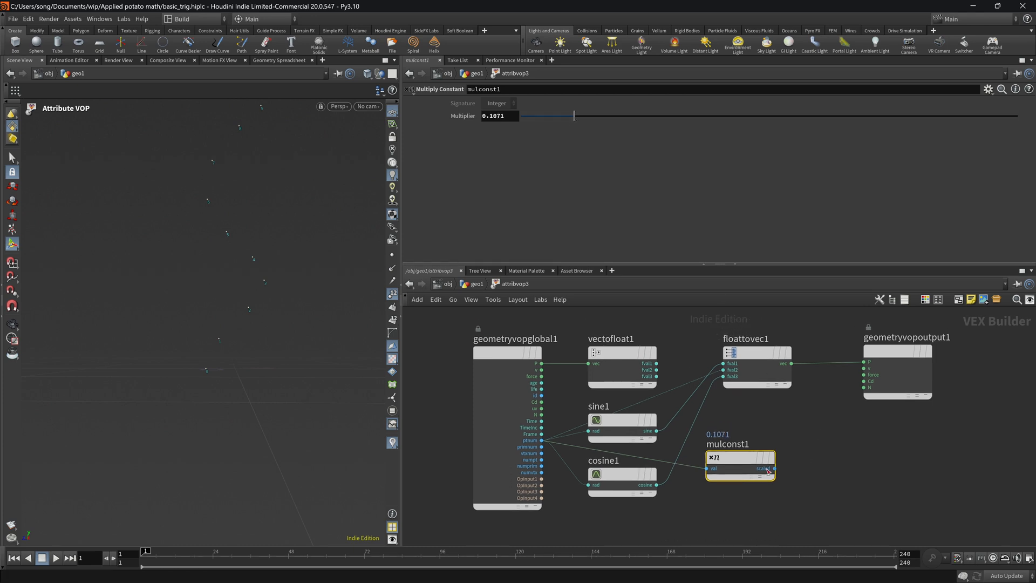
left_click_drag(771, 468, 726, 370)
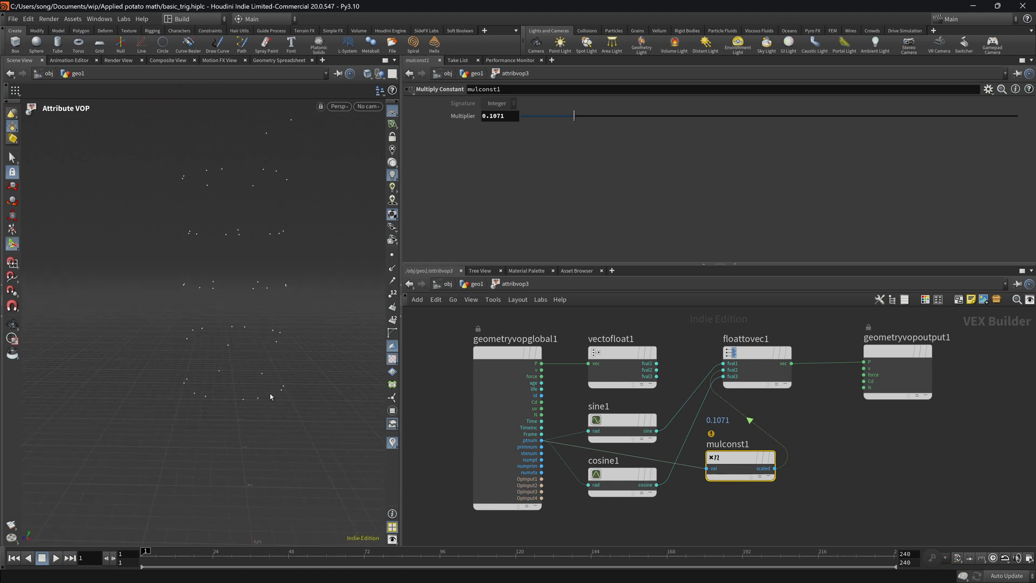
mouse_move(462, 300)
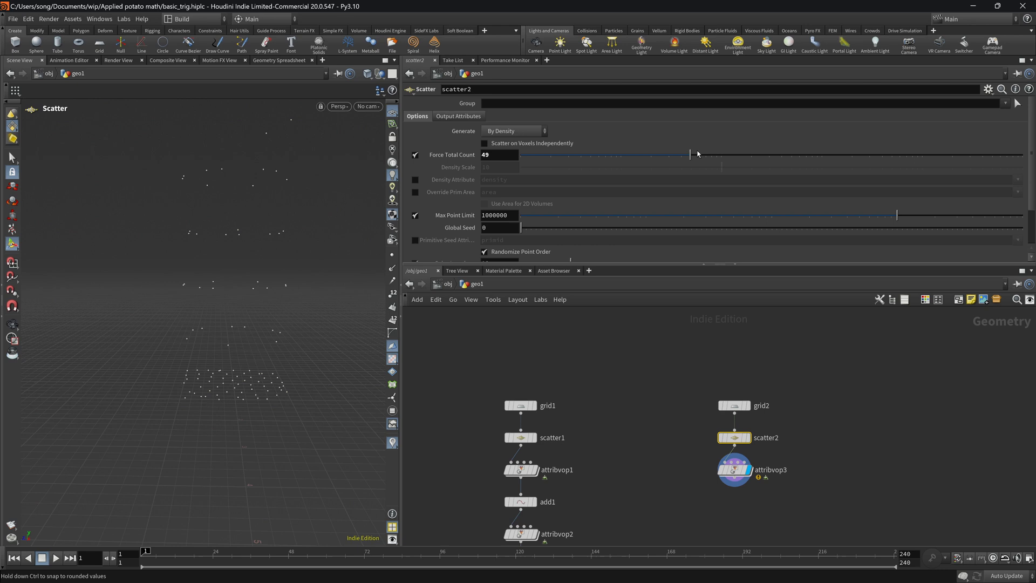
Adjust the scatter point count and lower the multiplier to 0.0147, stacking the points into rings.
left_click_drag(692, 154, 783, 154)
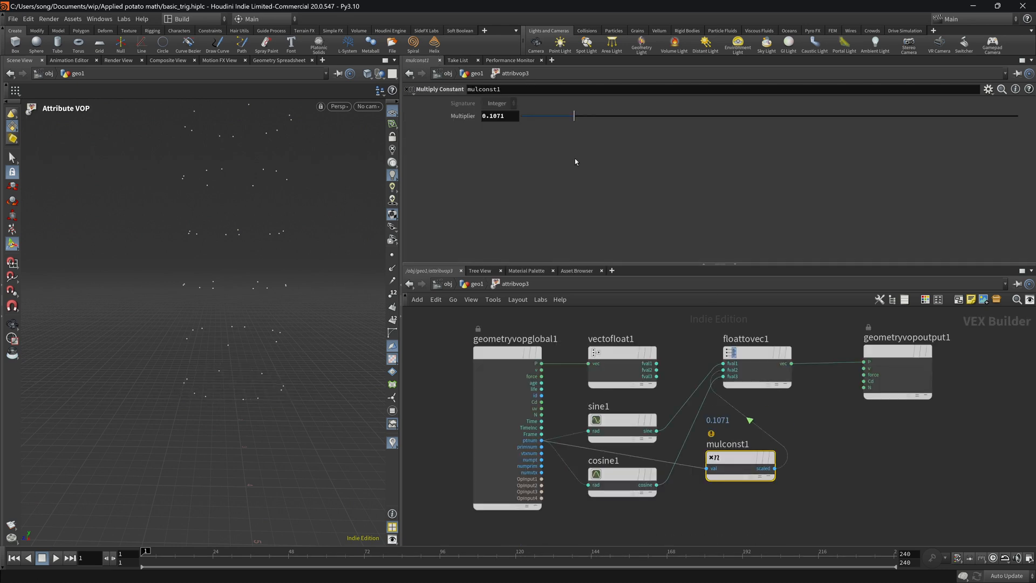
left_click_drag(573, 116, 525, 116)
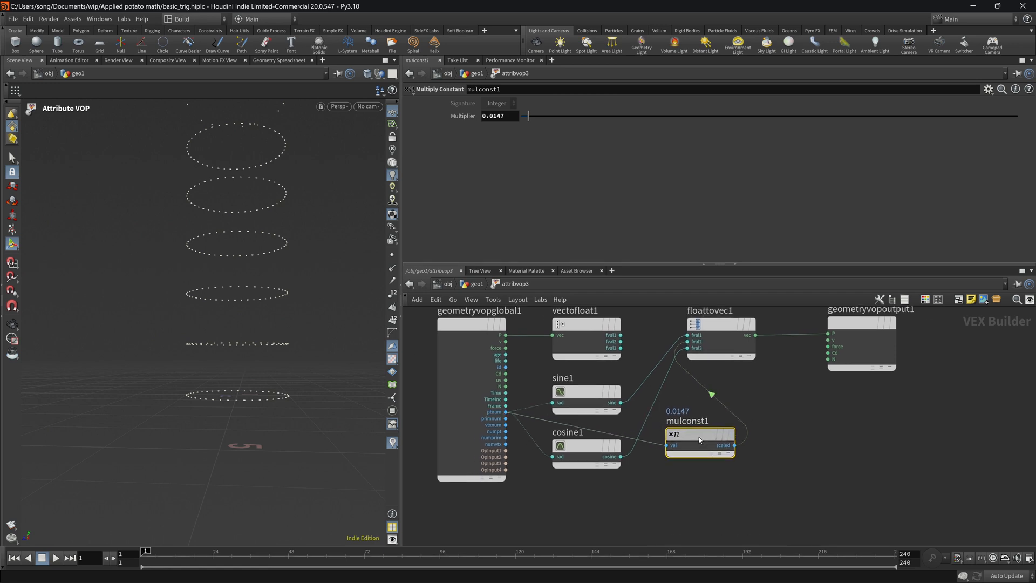
left_click_drag(720, 323, 763, 329)
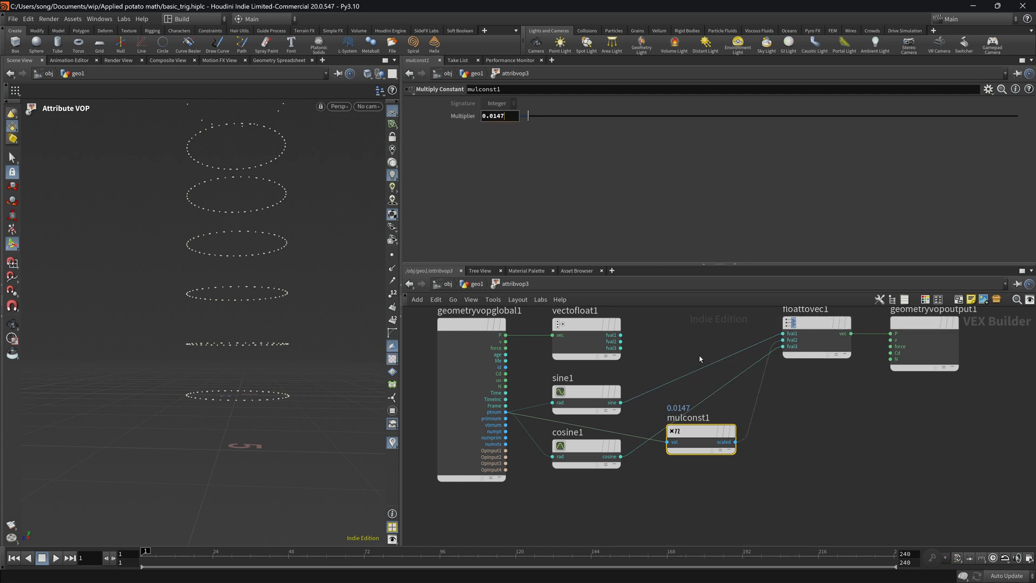
key("Tab")
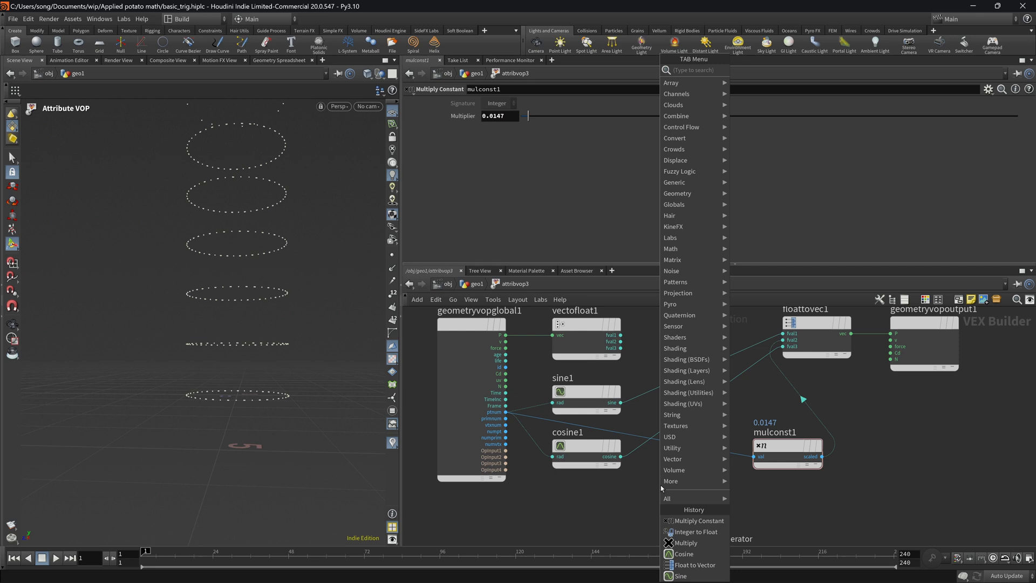
Insert an Int to Float before mulconst1, set scatter2 Force Total Count to 17 and fine-tune the multiplier.
type("int")
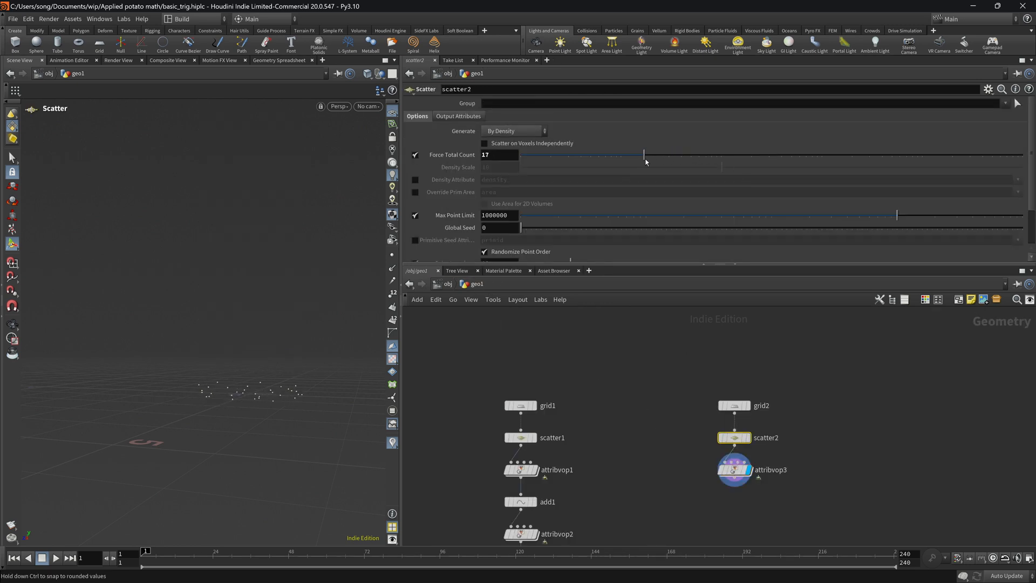
left_click_drag(644, 154, 657, 155)
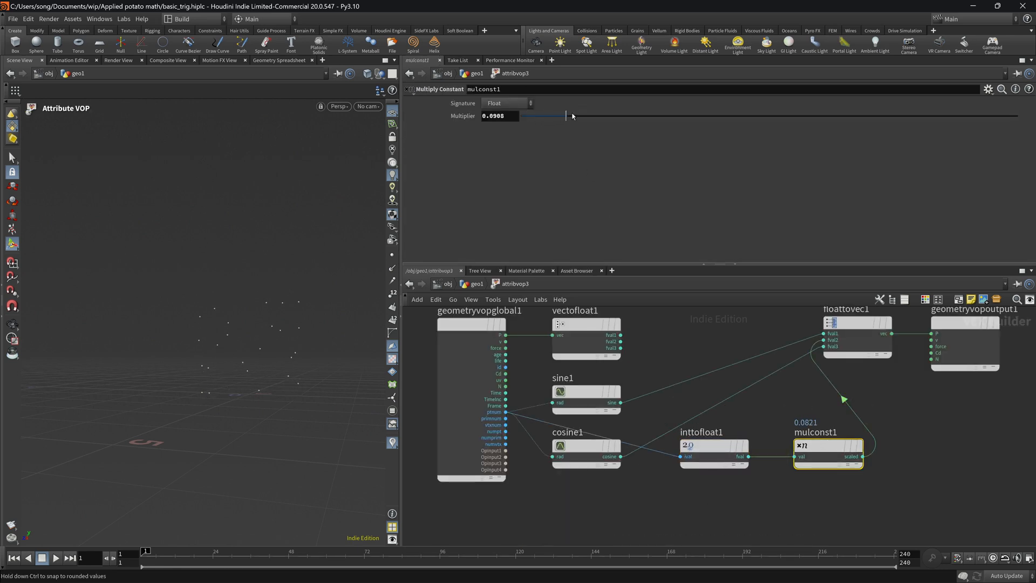
left_click_drag(567, 116, 622, 115)
type("swe")
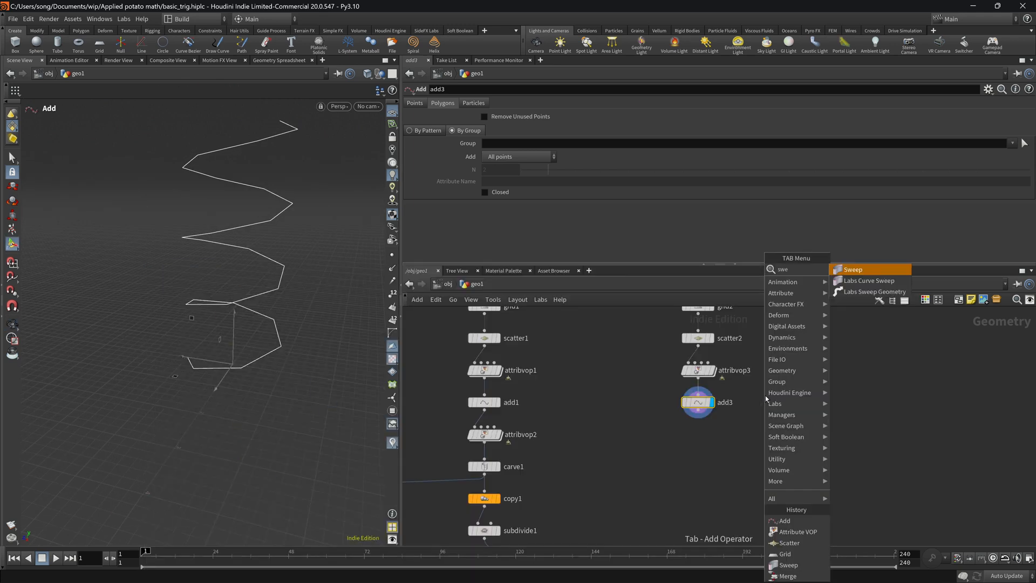
Add a Sweep node with Round Tube shape, smaller radius and Single Polygon end caps.
left_click(853, 270)
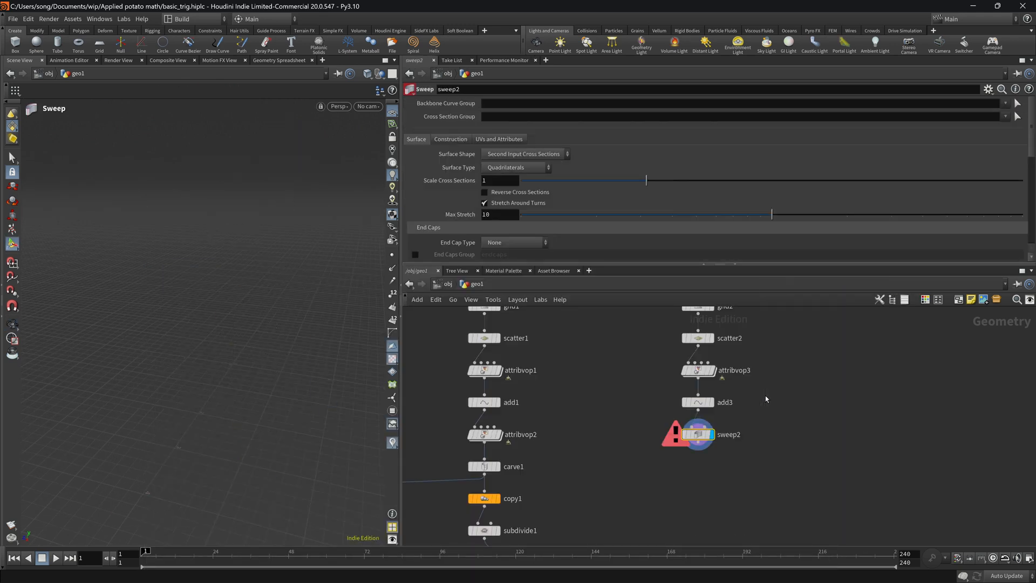
left_click(526, 153)
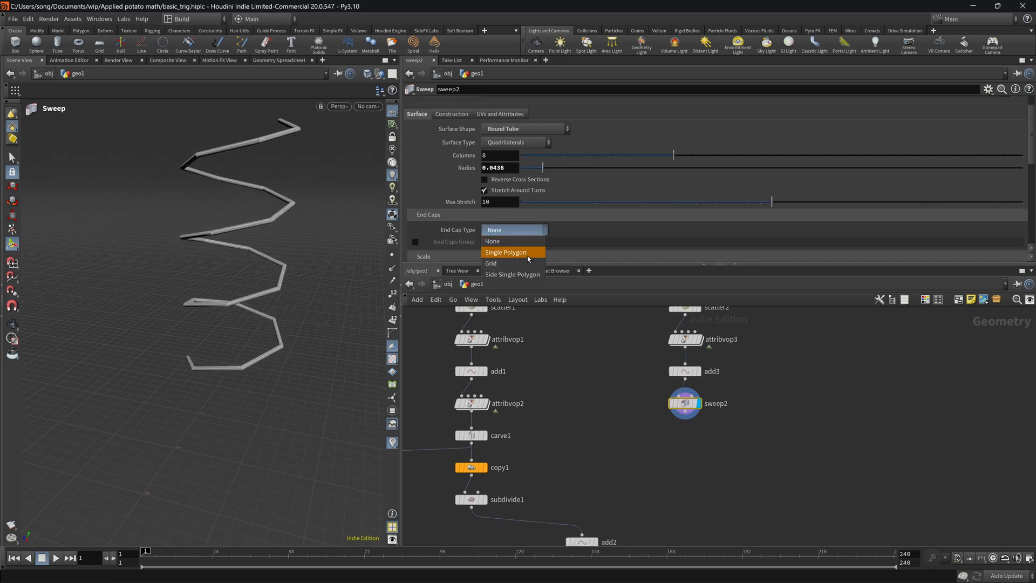
left_click(505, 252)
type("sub")
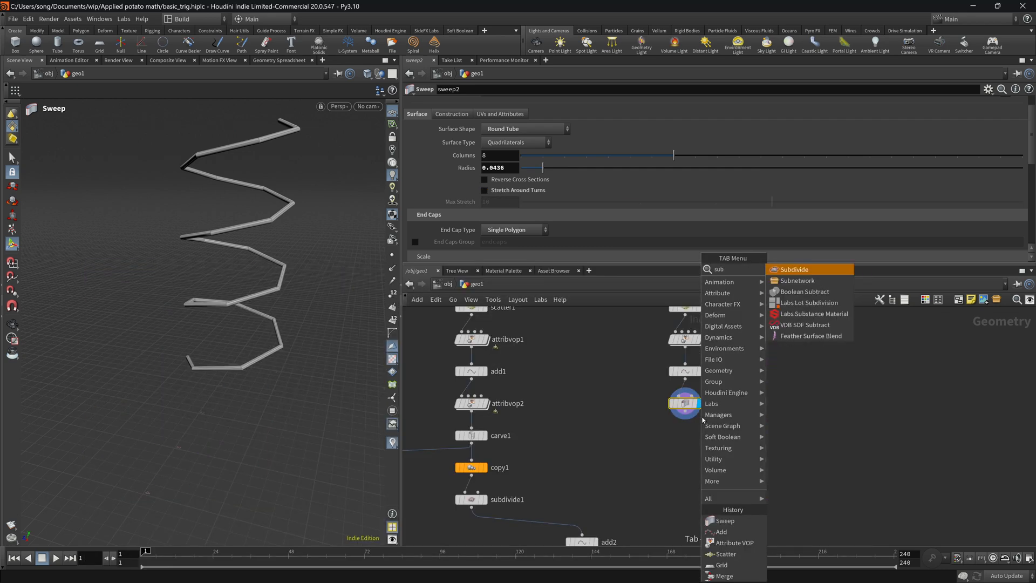
Add a Subdivide after sweep2 and raise the mulconst1 Multiplier to about 0.2 for a taller spiral.
left_click(794, 269)
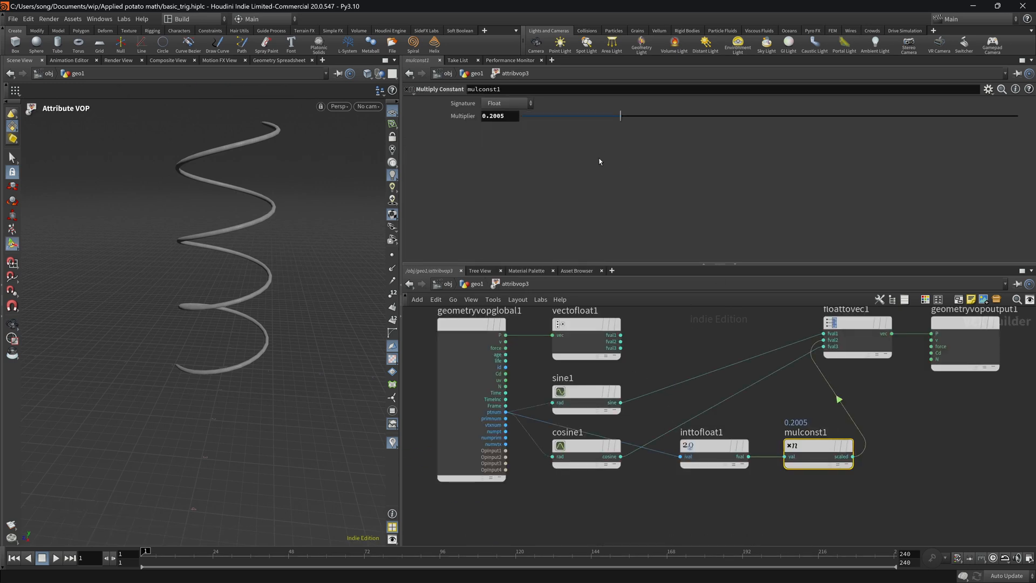
left_click_drag(620, 115, 670, 116)
type("copy")
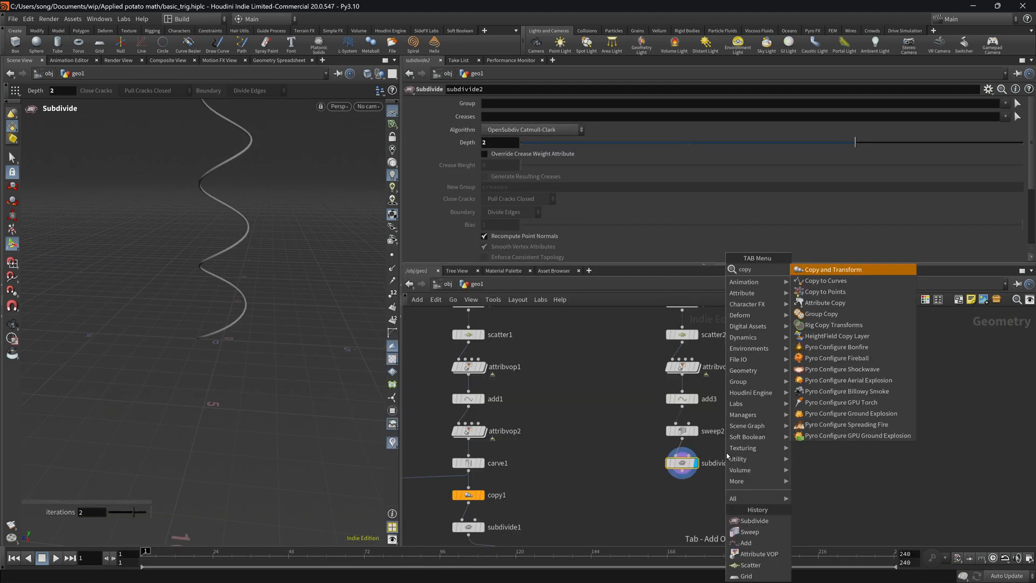
Add a Copy and Transform after subdivide2 to duplicate the spiral into a double helix.
left_click(834, 270)
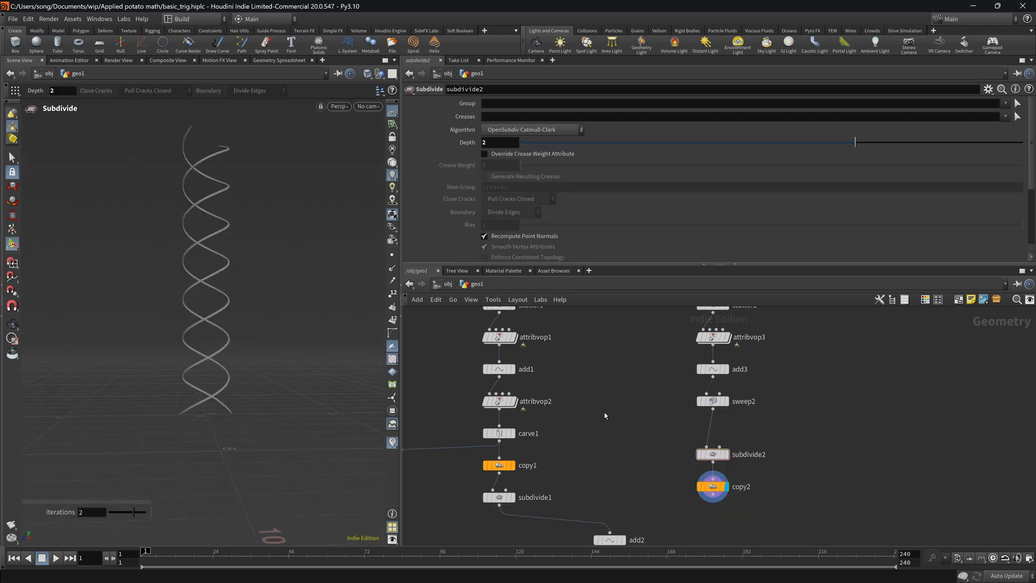
mouse_move(222, 320)
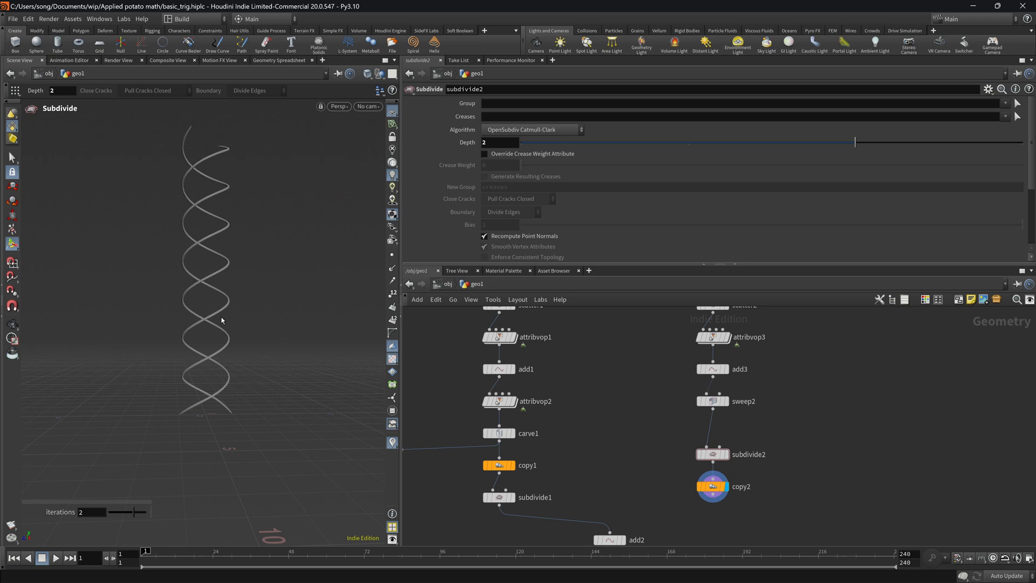
key("tab")
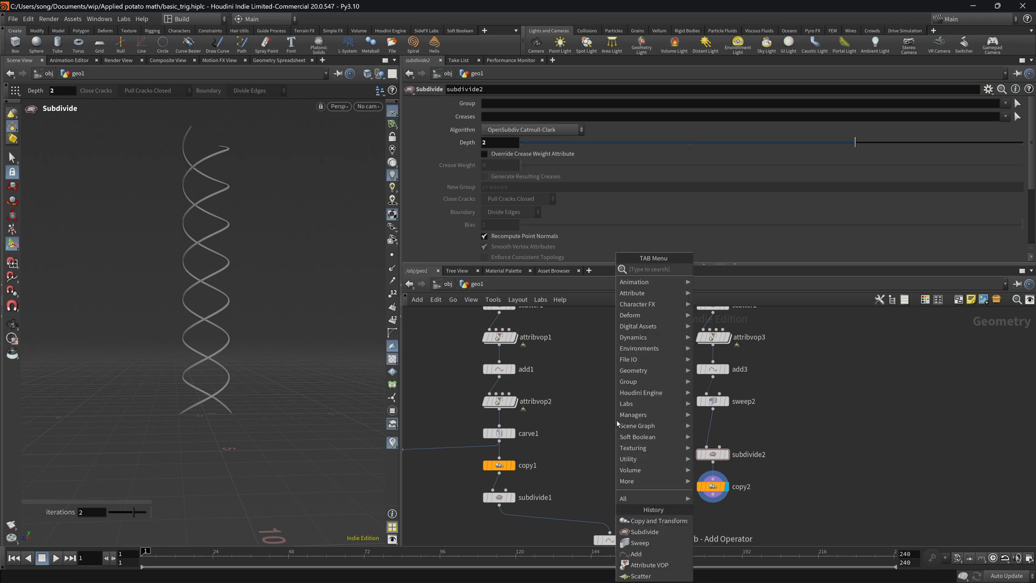
Insert carve2 after the add node and set First U near the start, Second U about 0.891.
left_click(658, 521)
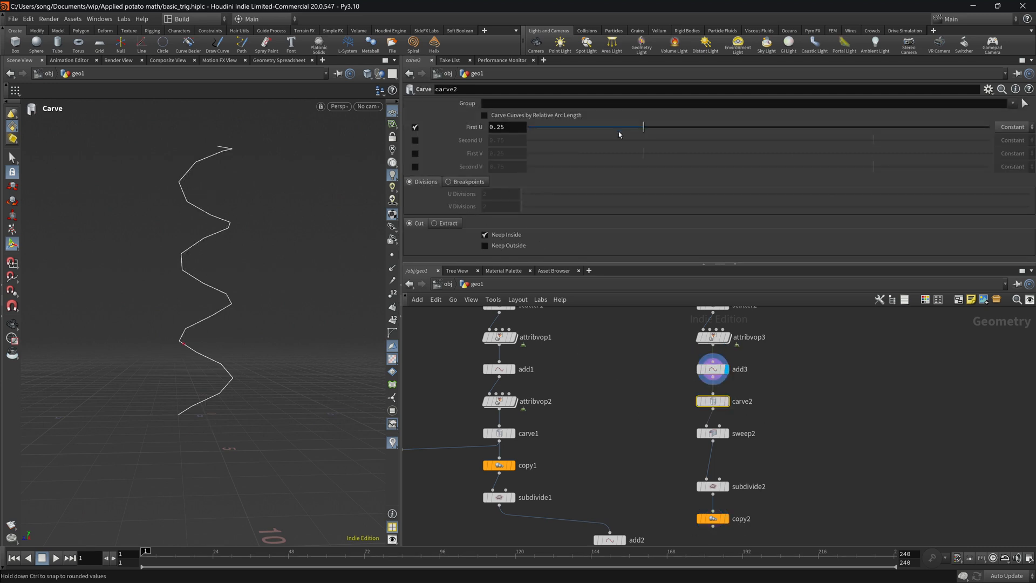
left_click_drag(642, 128, 603, 128)
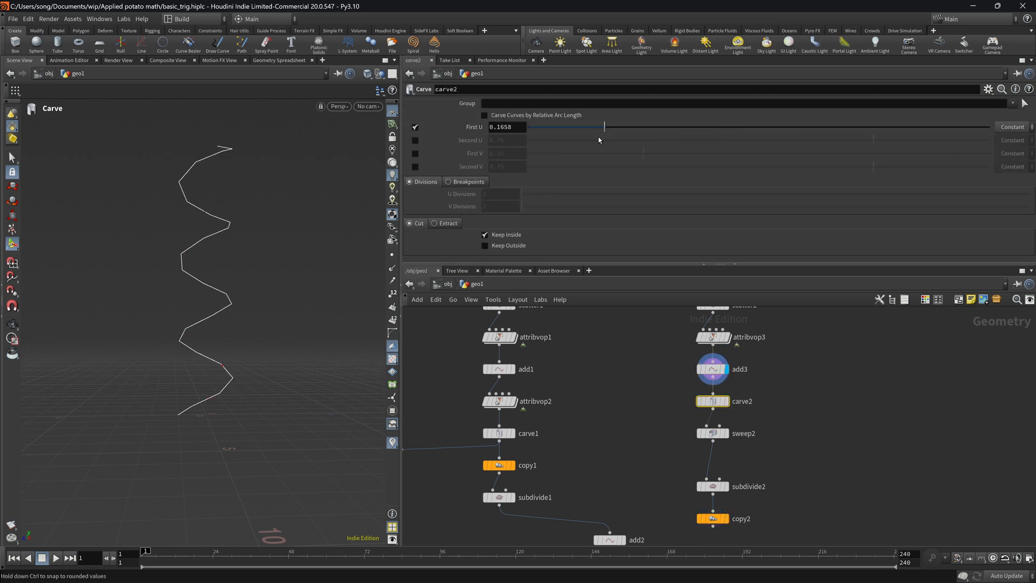
left_click_drag(604, 126, 542, 127)
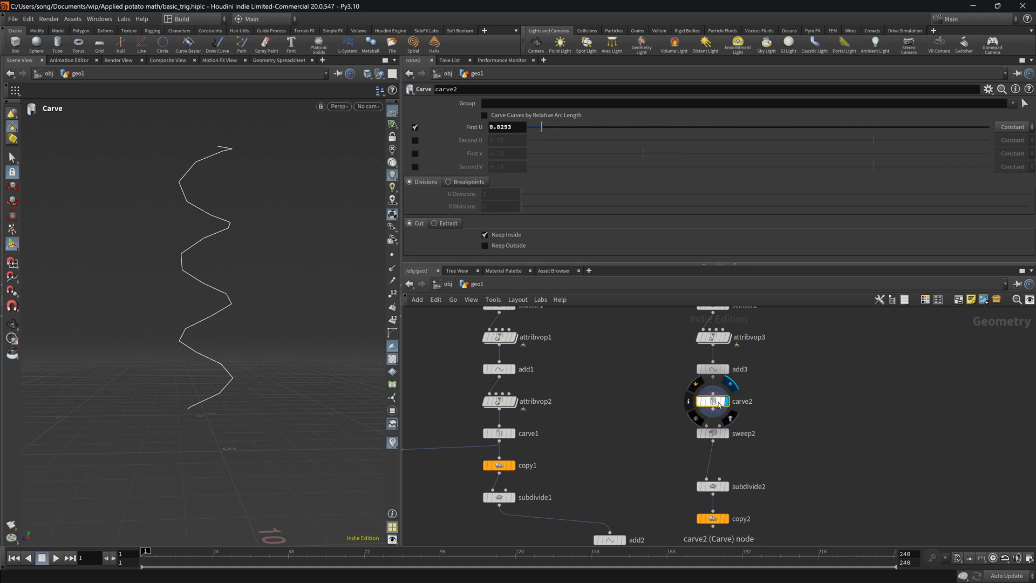
left_click_drag(541, 127, 901, 127)
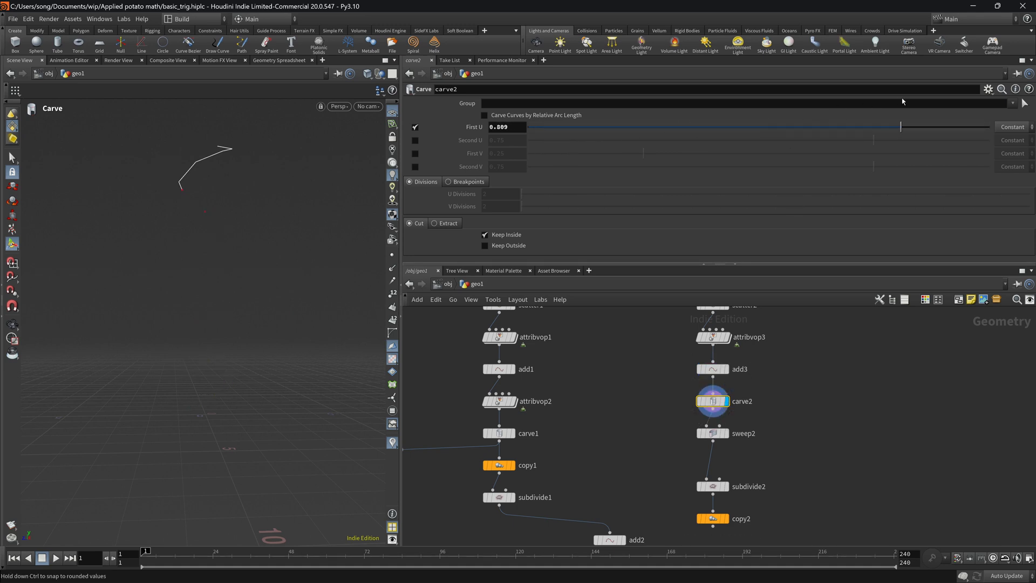
left_click_drag(900, 127, 790, 127)
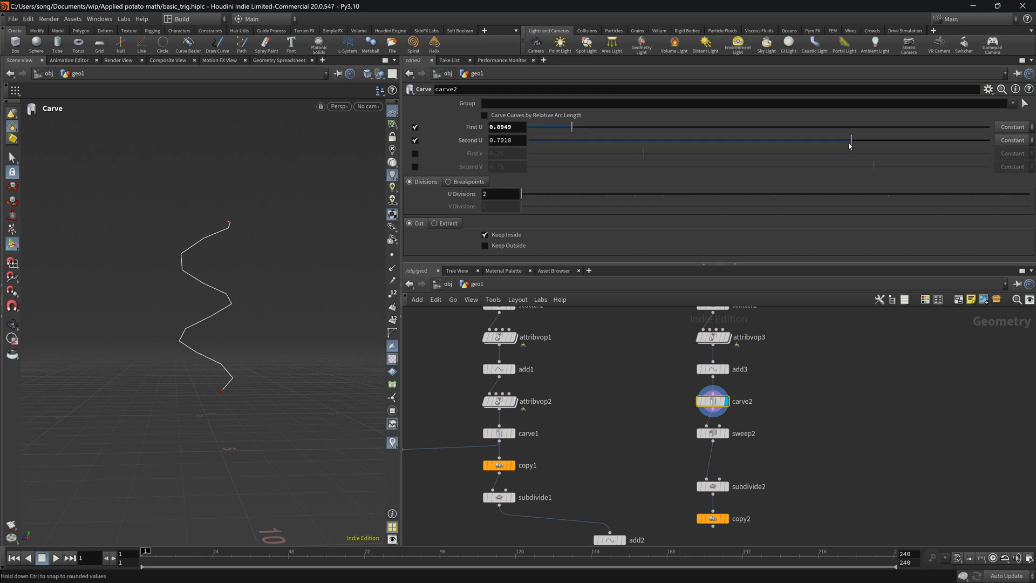
left_click_drag(850, 139, 826, 139)
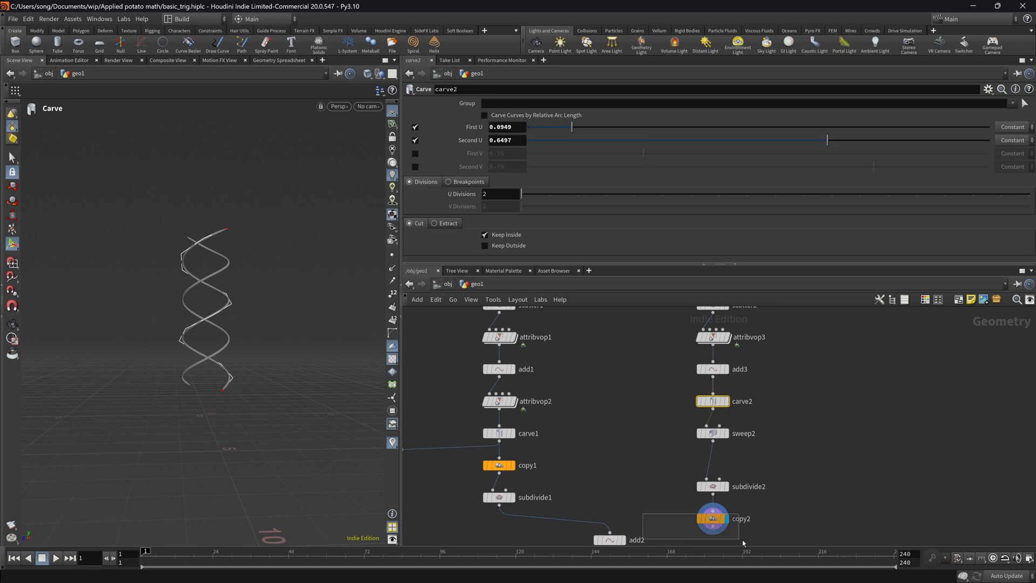
left_click_drag(572, 127, 721, 127)
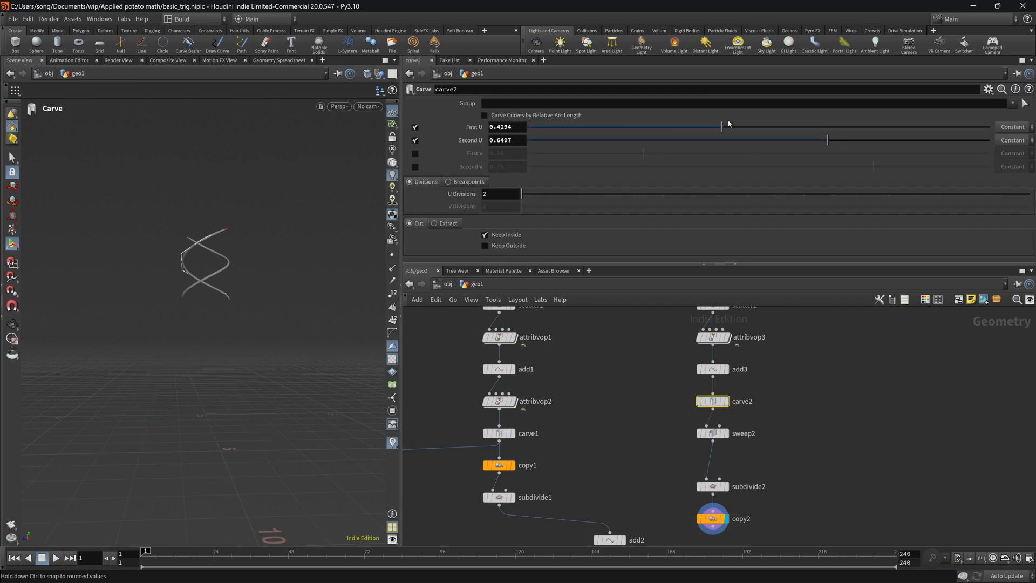
left_click_drag(720, 126, 673, 127)
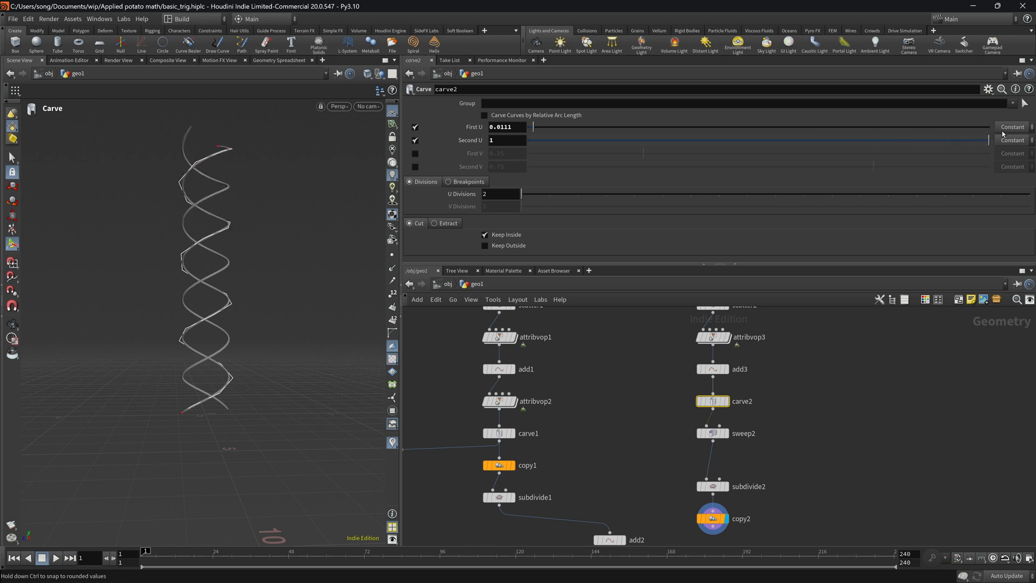
left_click_drag(987, 139, 938, 140)
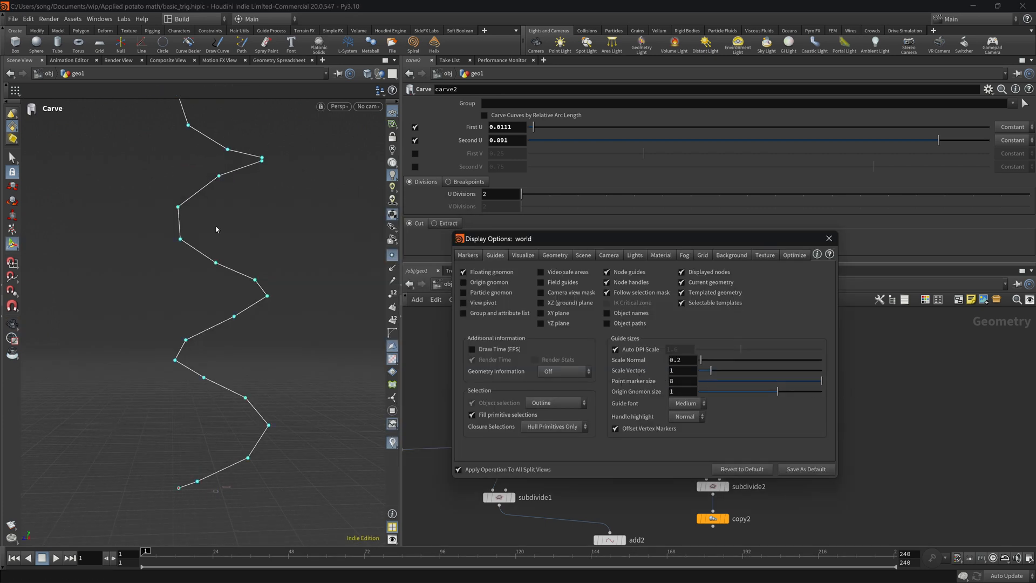
Close Display Options and settle carve2's First U at about 0.28.
left_click(829, 238)
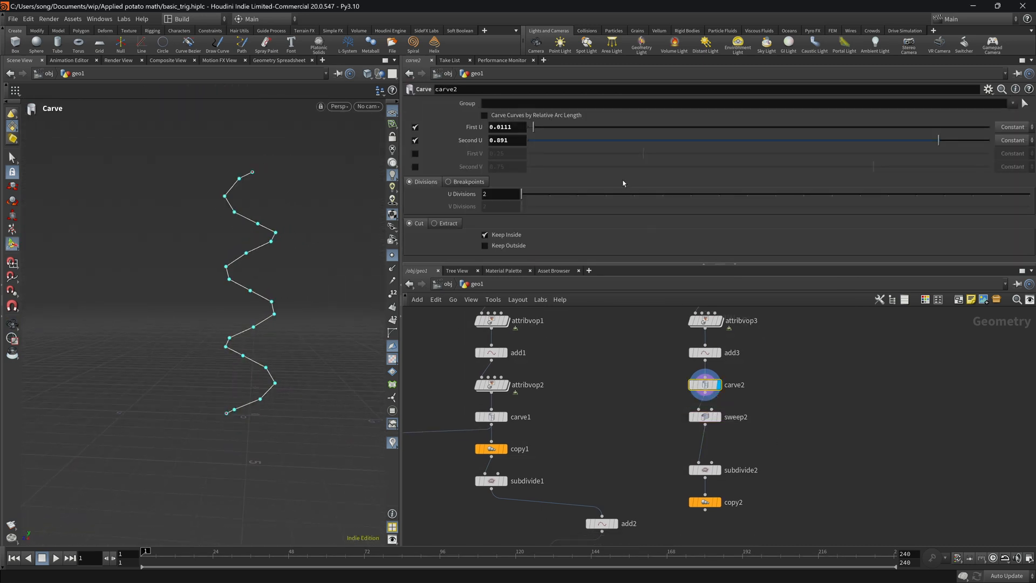
left_click_drag(535, 127, 596, 128)
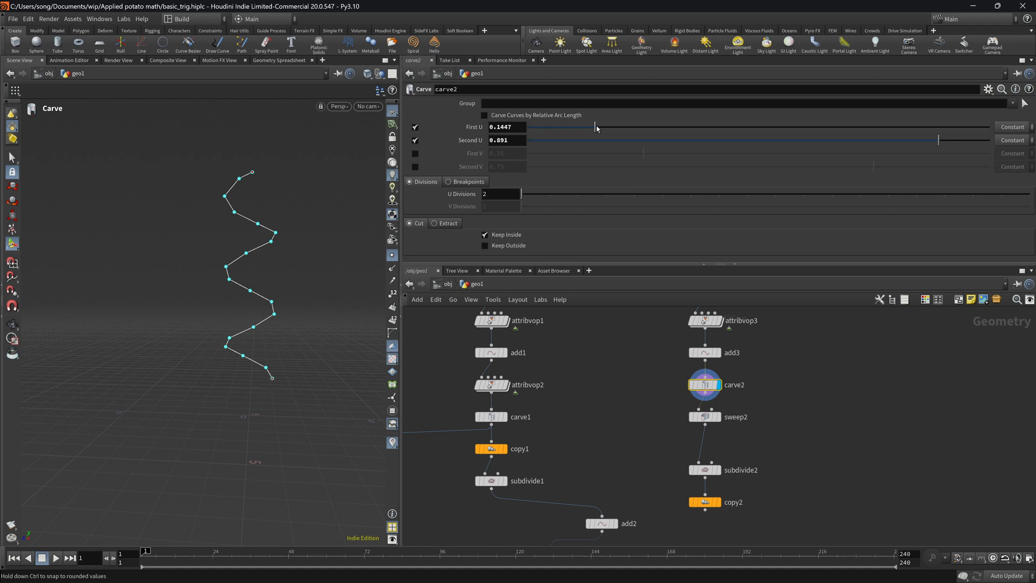
left_click_drag(595, 127, 536, 127)
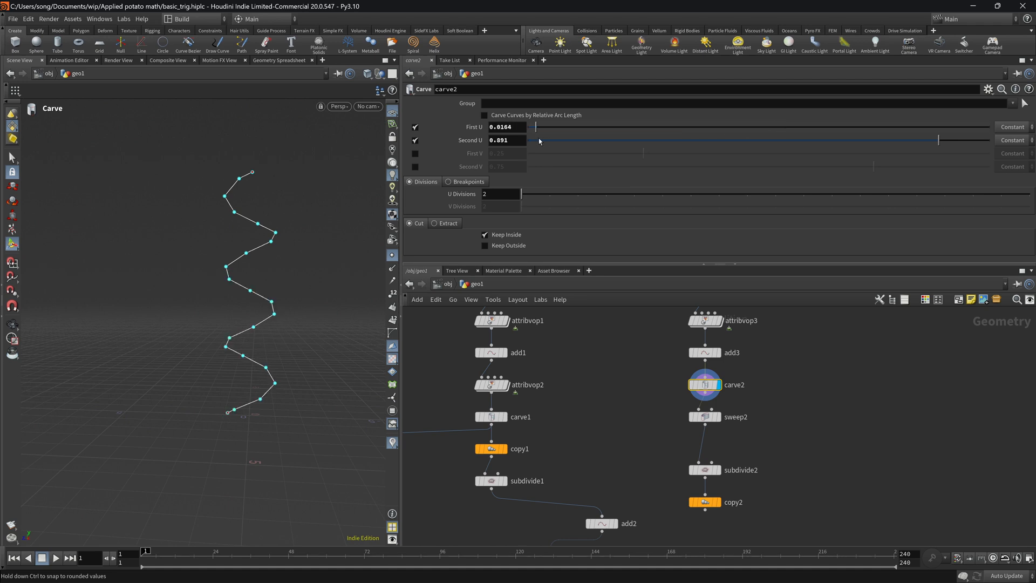
left_click_drag(535, 128, 533, 127)
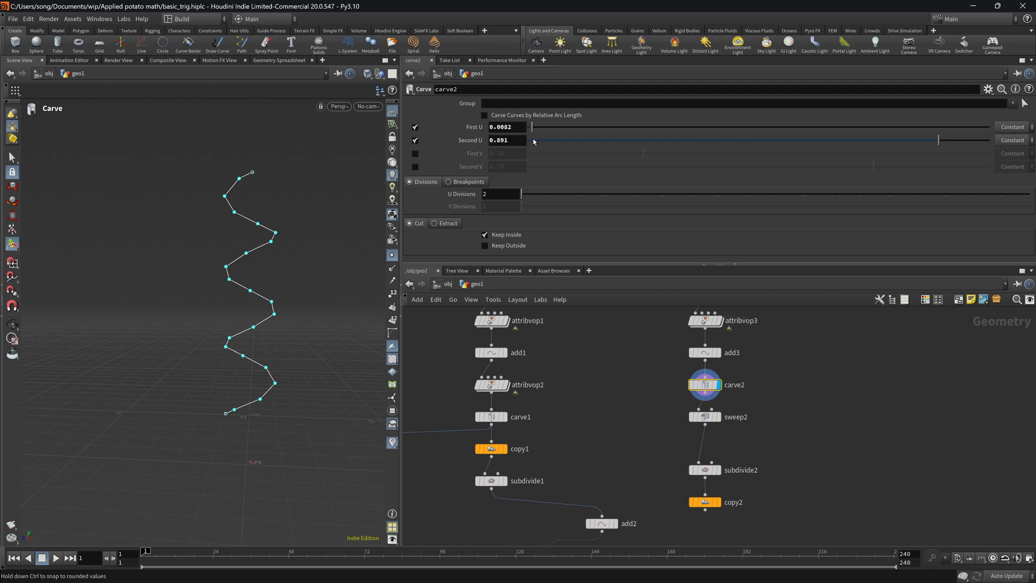
left_click_drag(533, 128, 643, 128)
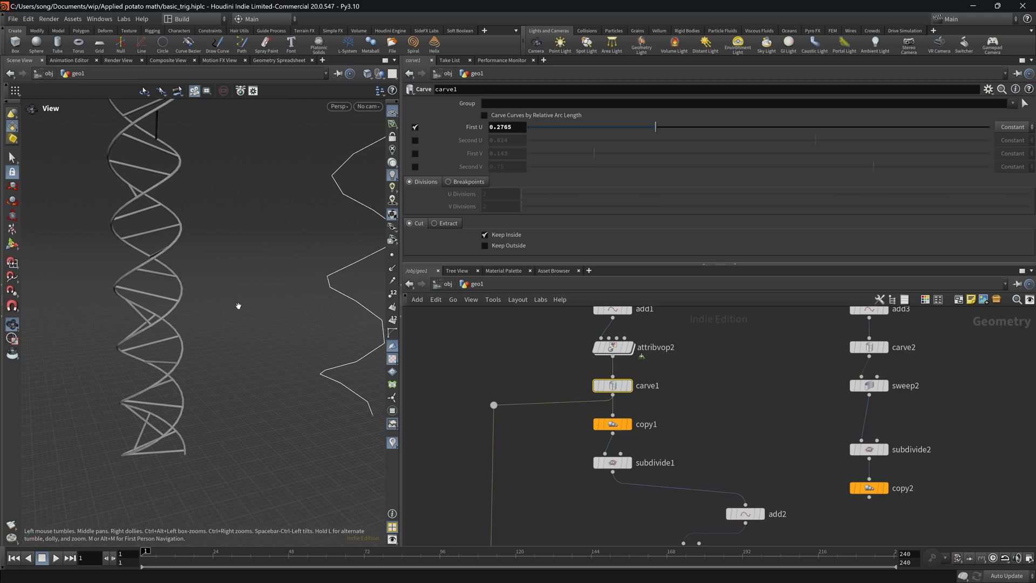
Set carve1's First U to about 0.3 so the double helix begins partway along.
left_click_drag(654, 128, 652, 127)
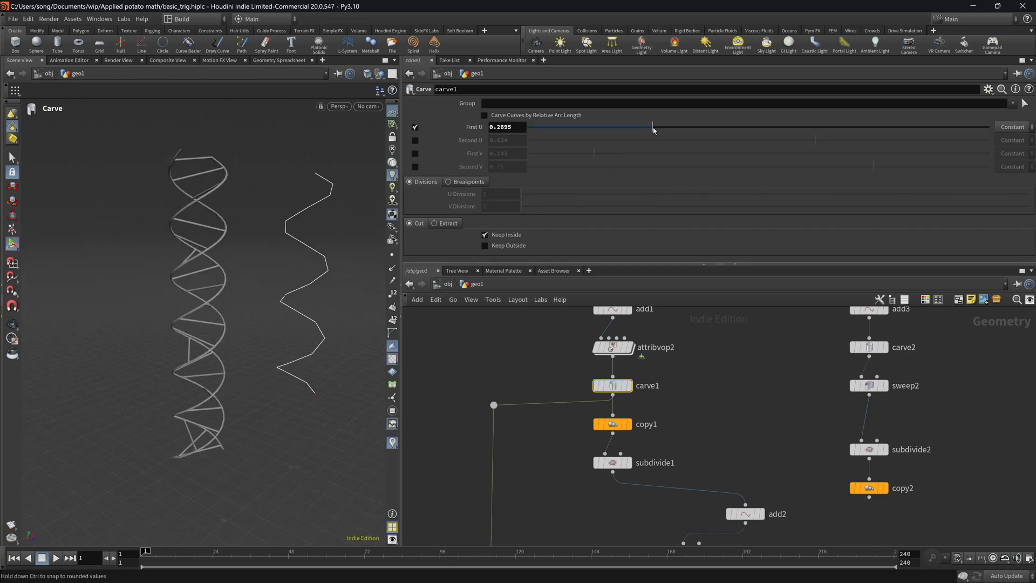
left_click_drag(653, 128, 678, 128)
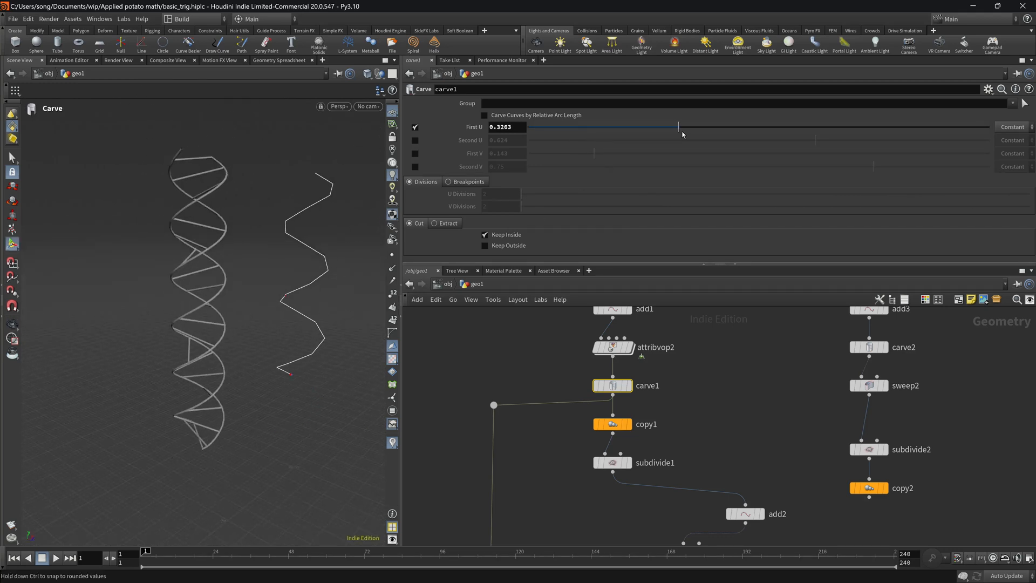
left_click_drag(678, 126, 823, 127)
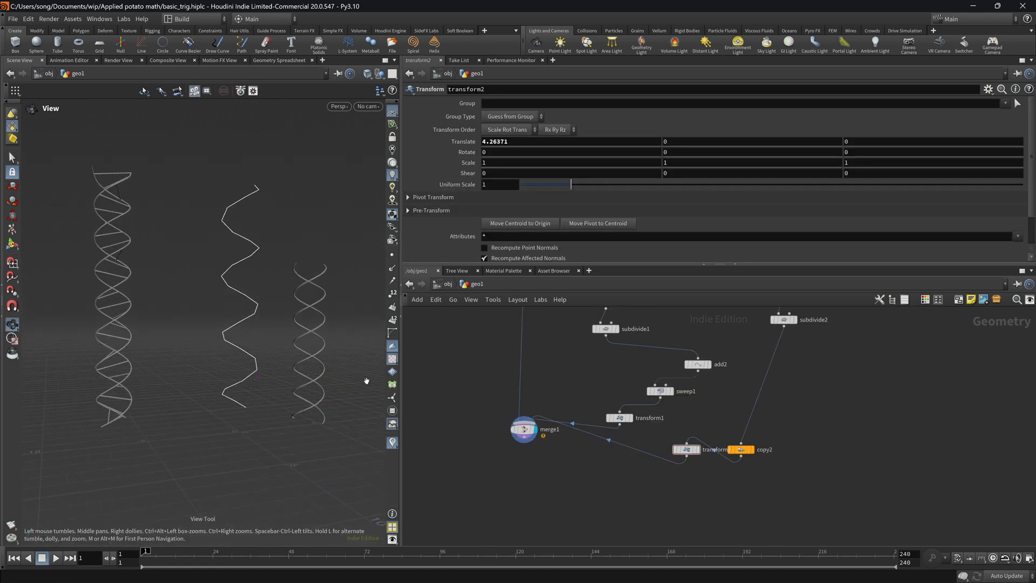
Drag merge1 down below transform1 and transform2 in the Network Editor.
left_click_drag(522, 429, 526, 487)
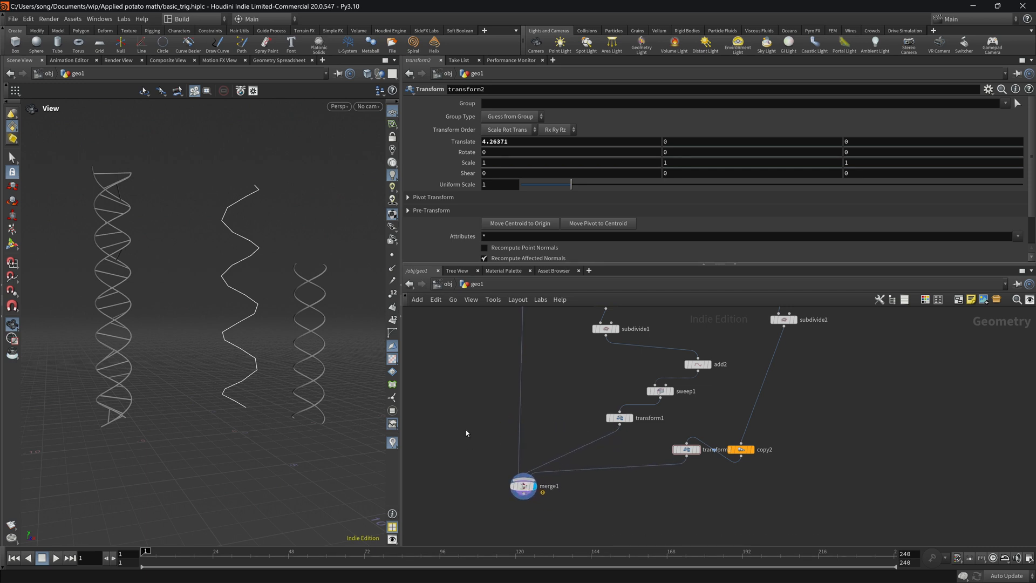
mouse_move(479, 431)
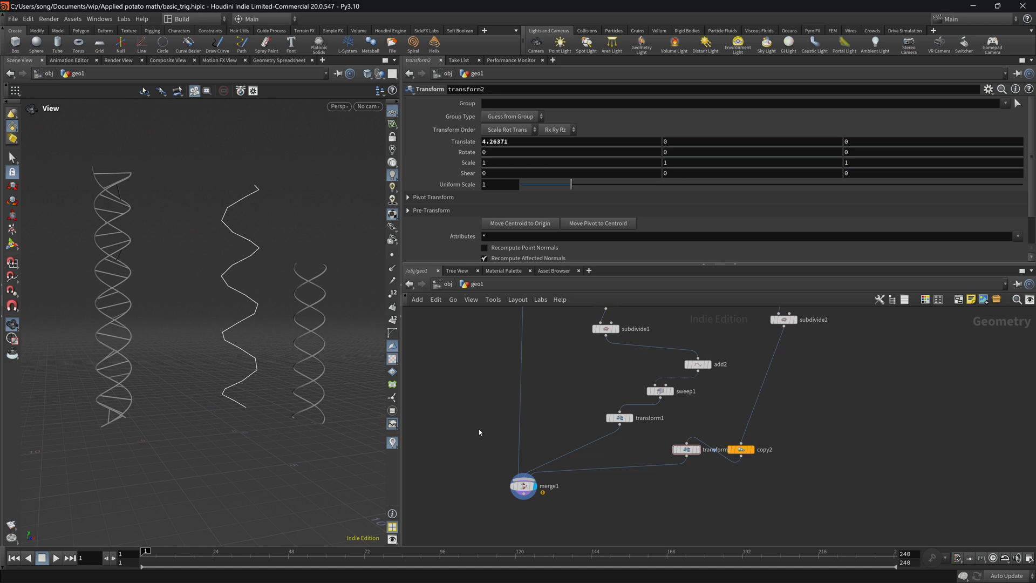
mouse_move(482, 420)
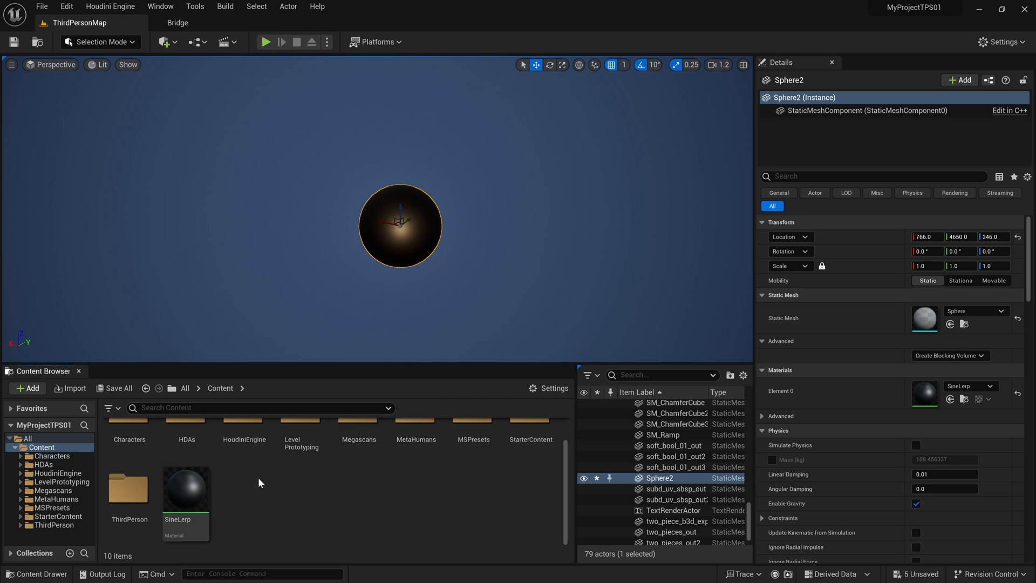
Open the SineLerp material from the Content Browser in the Material Editor.
left_click(26, 388)
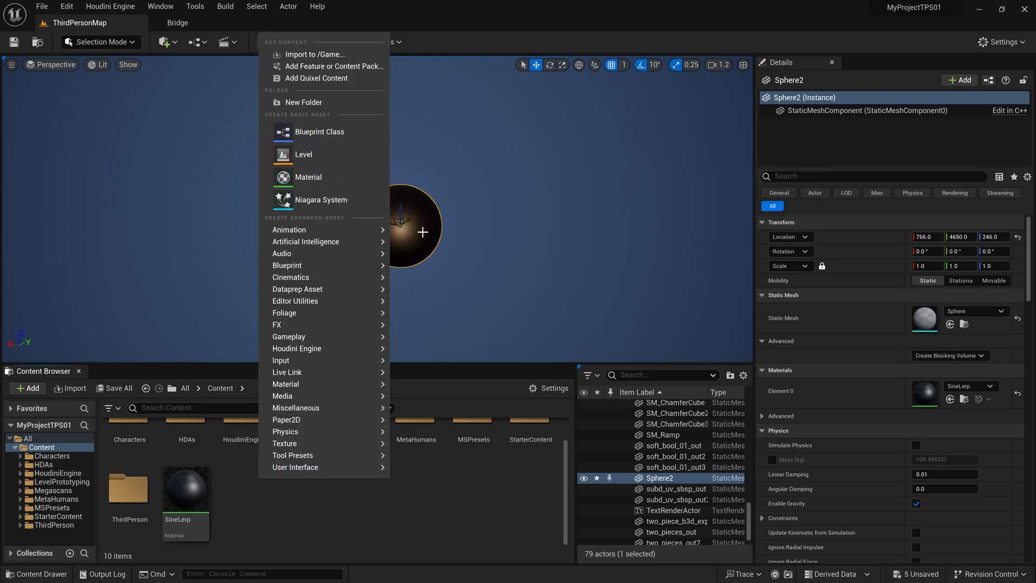
double_click(186, 489)
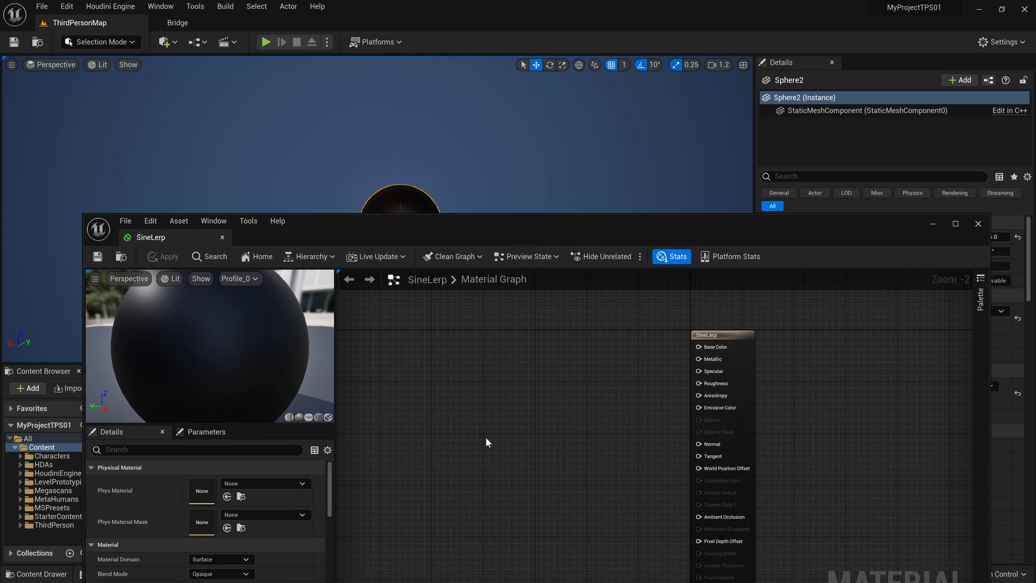
mouse_move(444, 415)
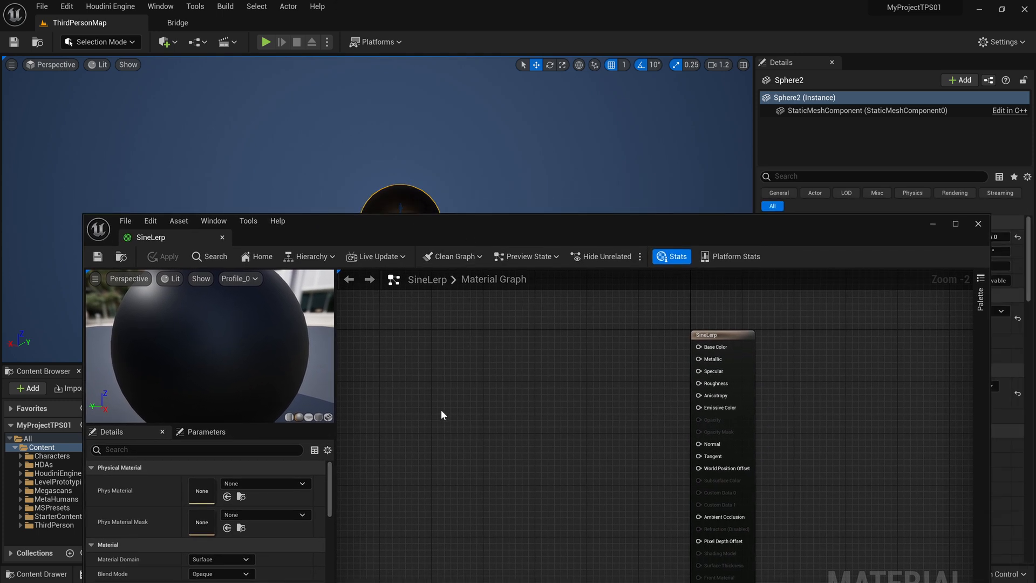
Add a Sine node driven by Time, wire it to Emissive Color and stop previewing the node.
type("sine")
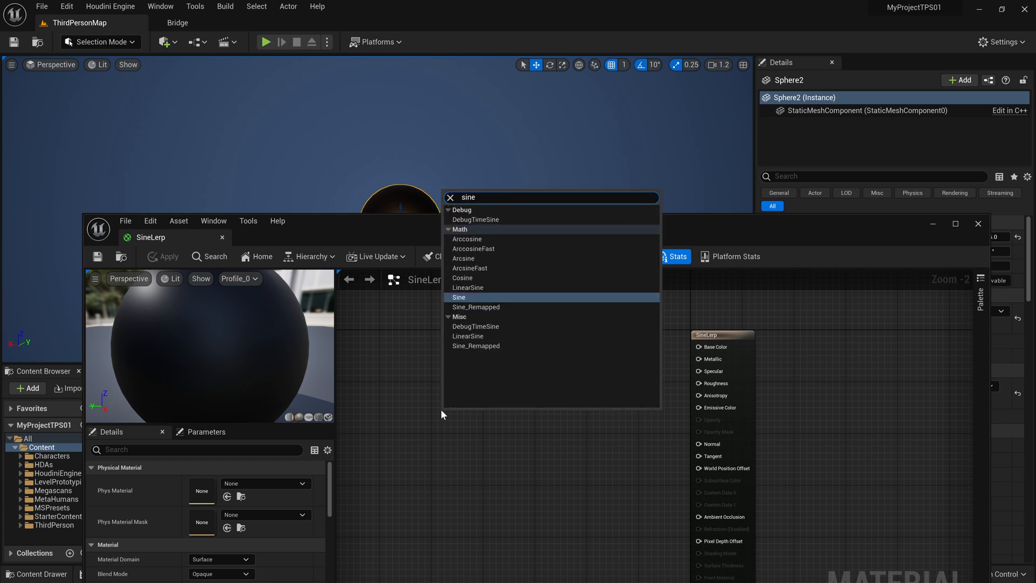
left_click(459, 297)
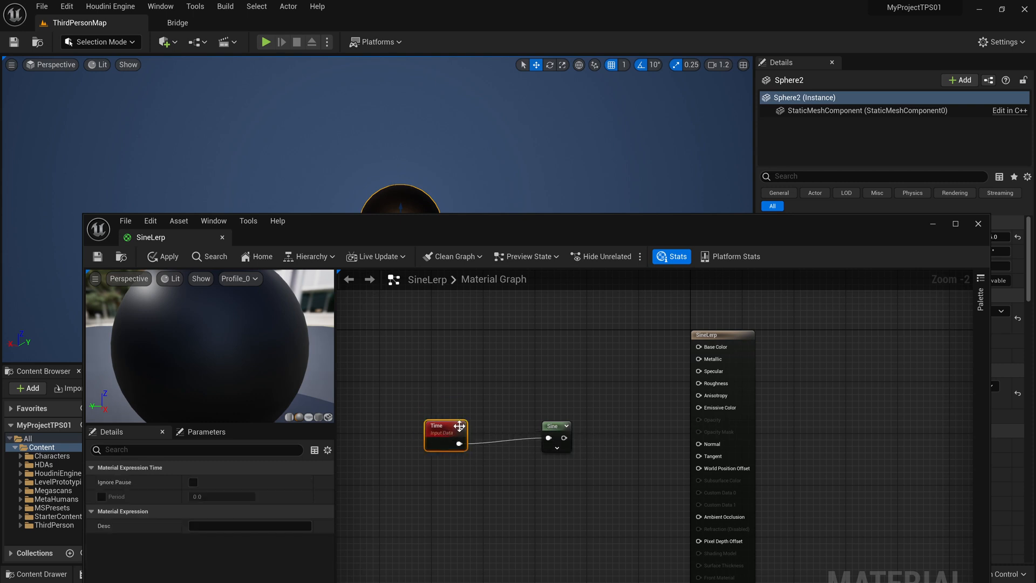
left_click(557, 426)
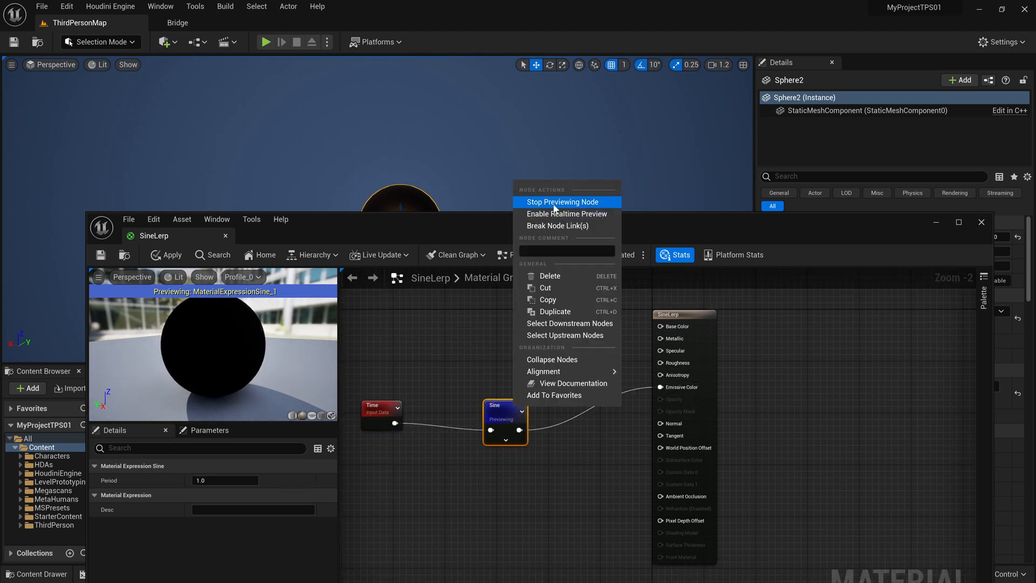
left_click(562, 202)
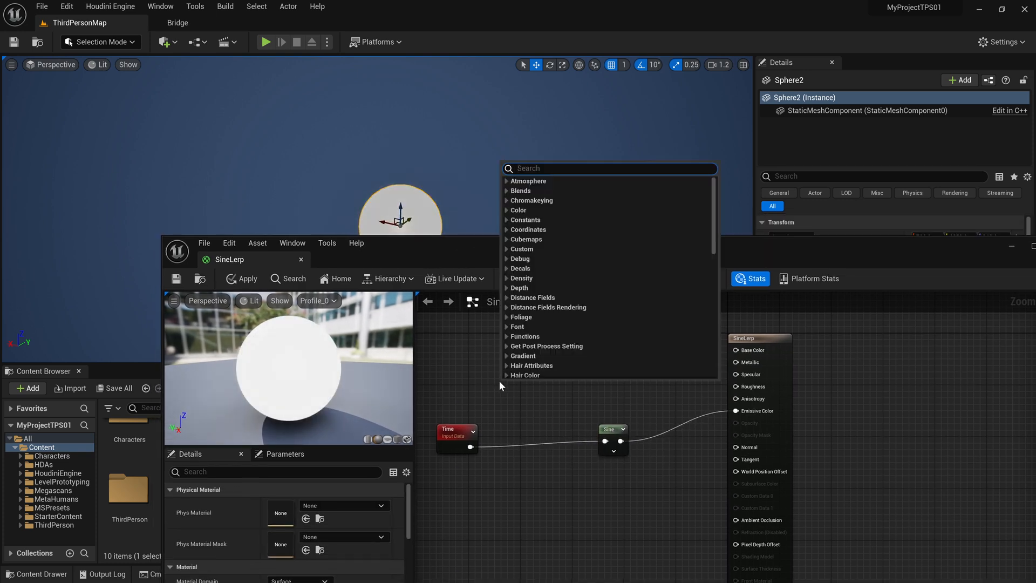
Insert a Multiply scaling Time by 0.3 before Sine, then watch the sphere's glow pulse.
type("mult")
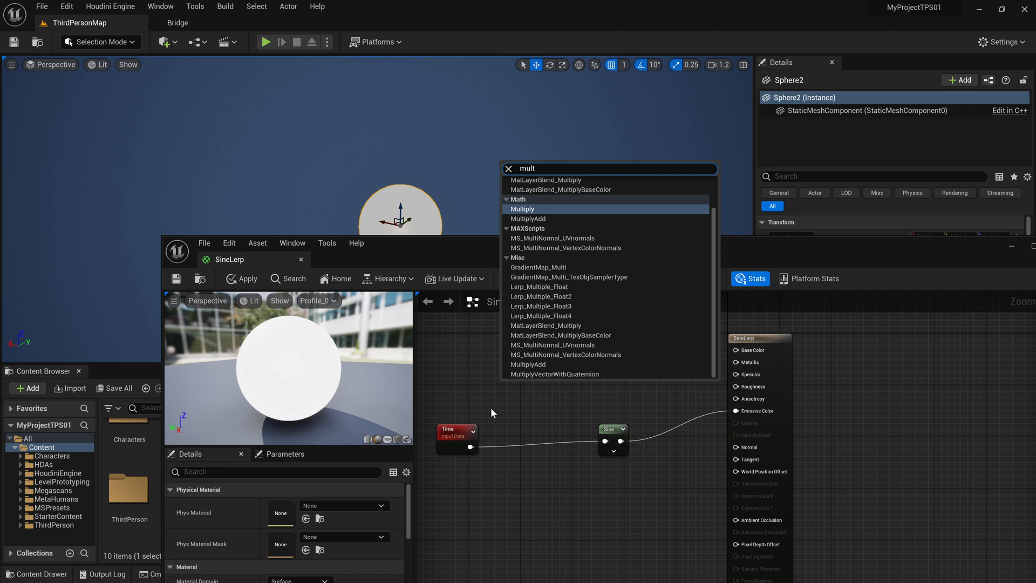
left_click(523, 209)
type("0.3")
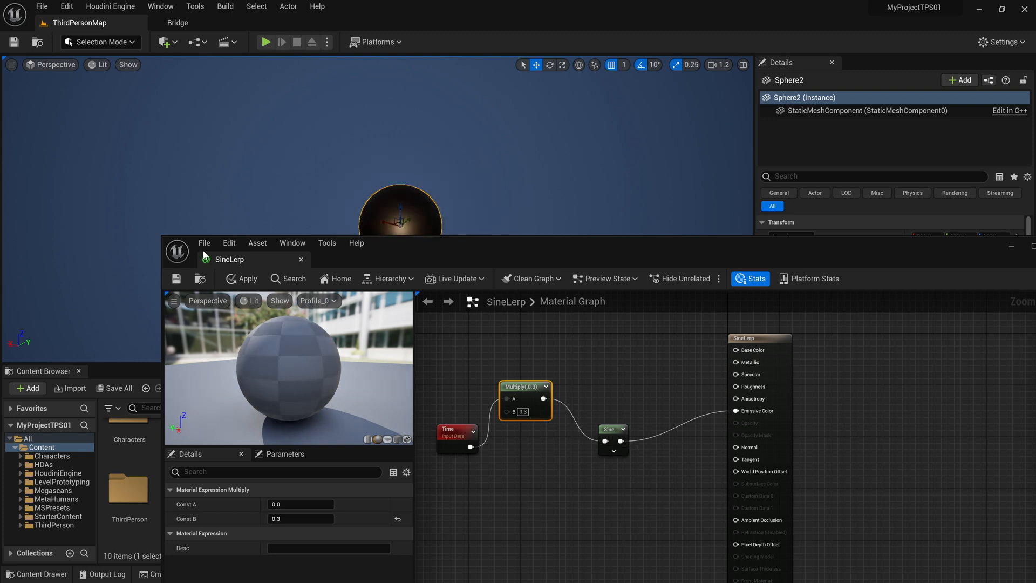
left_click(172, 300)
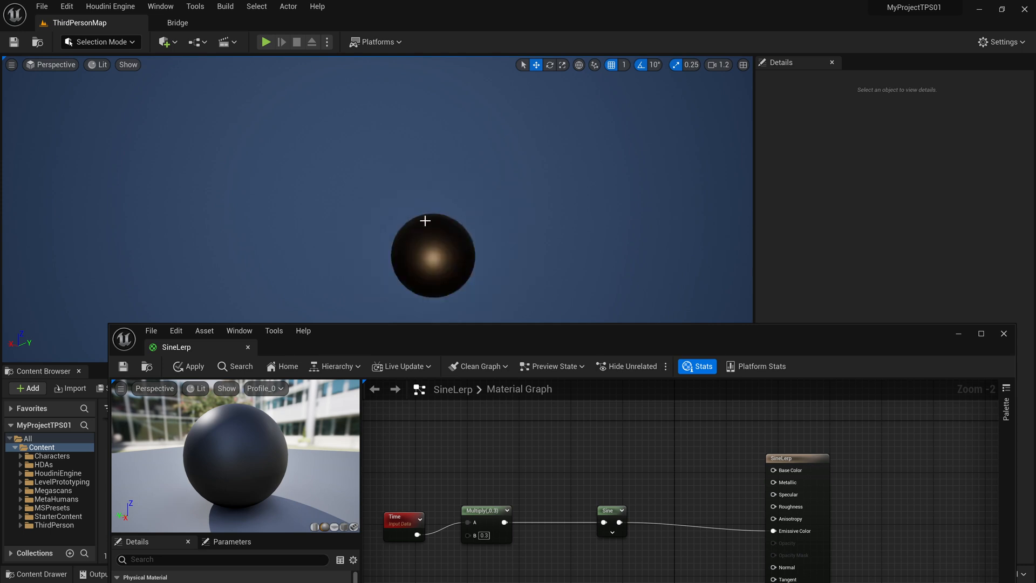
key("alt+tab")
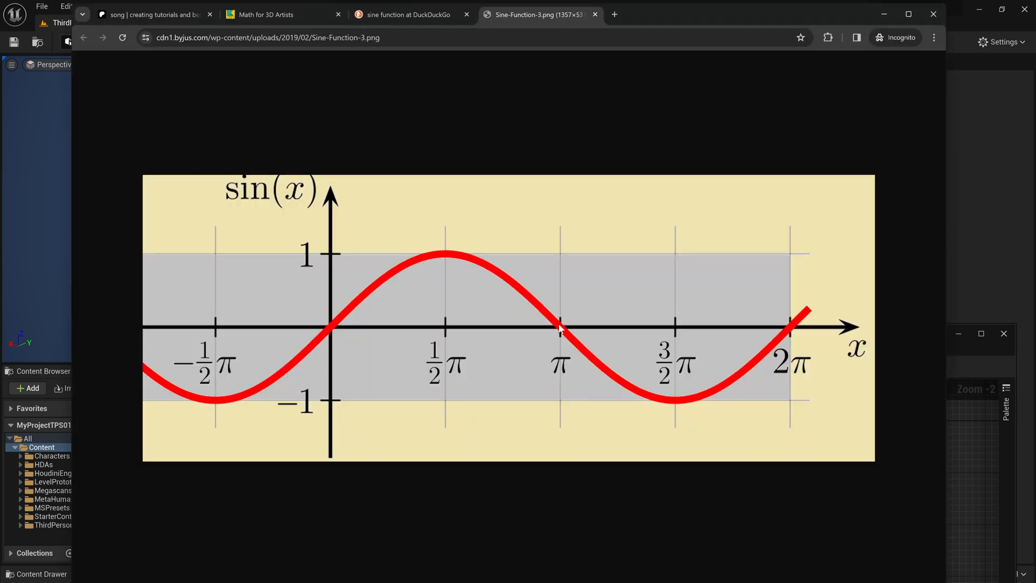
mouse_move(752, 374)
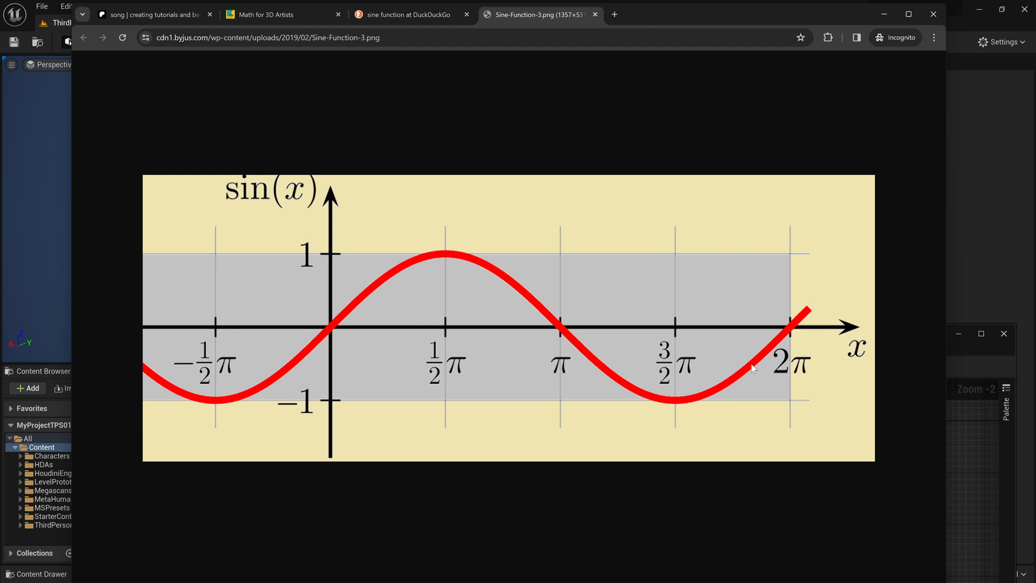
mouse_move(458, 231)
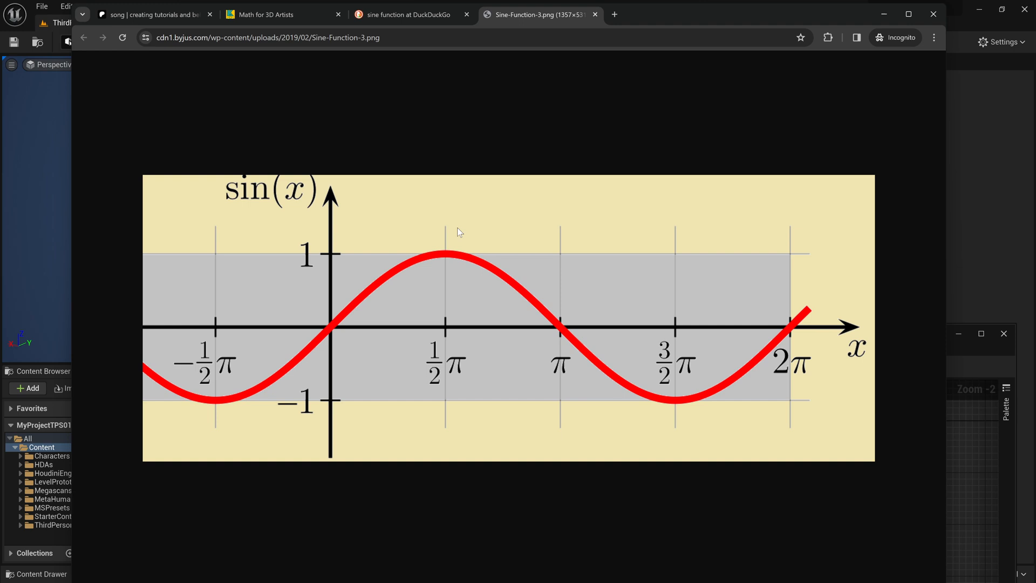
mouse_move(732, 265)
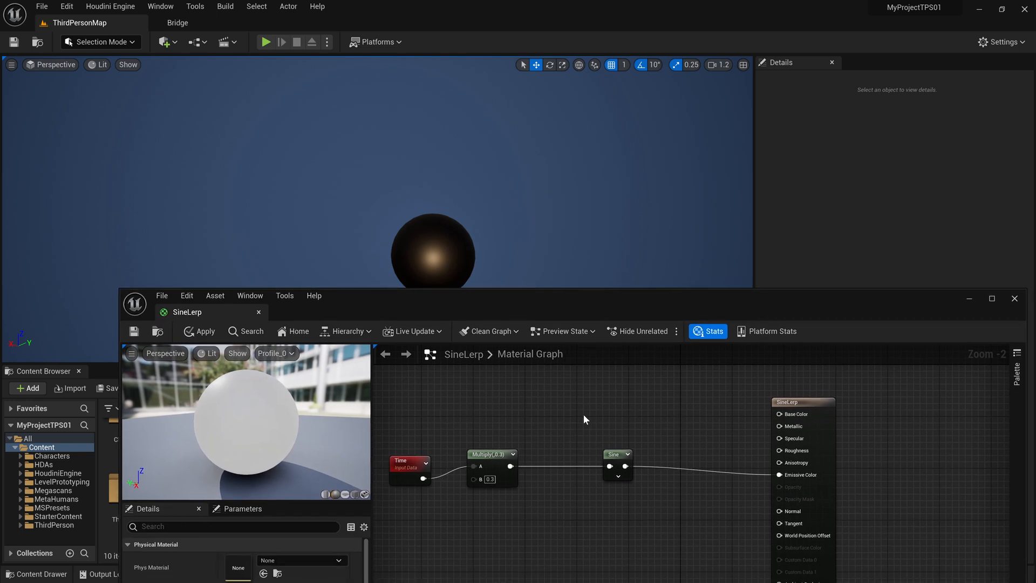
mouse_move(569, 432)
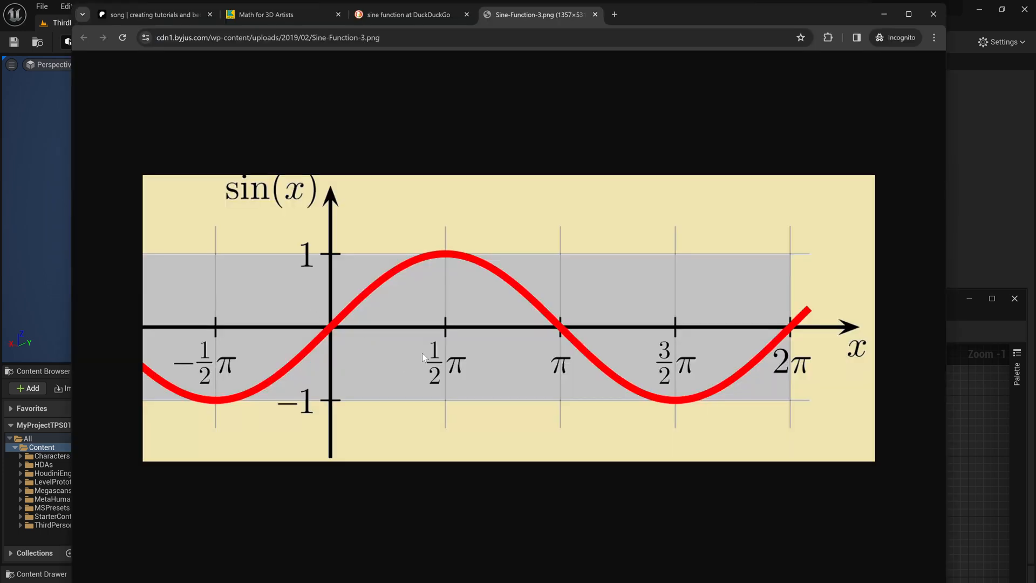
mouse_move(641, 256)
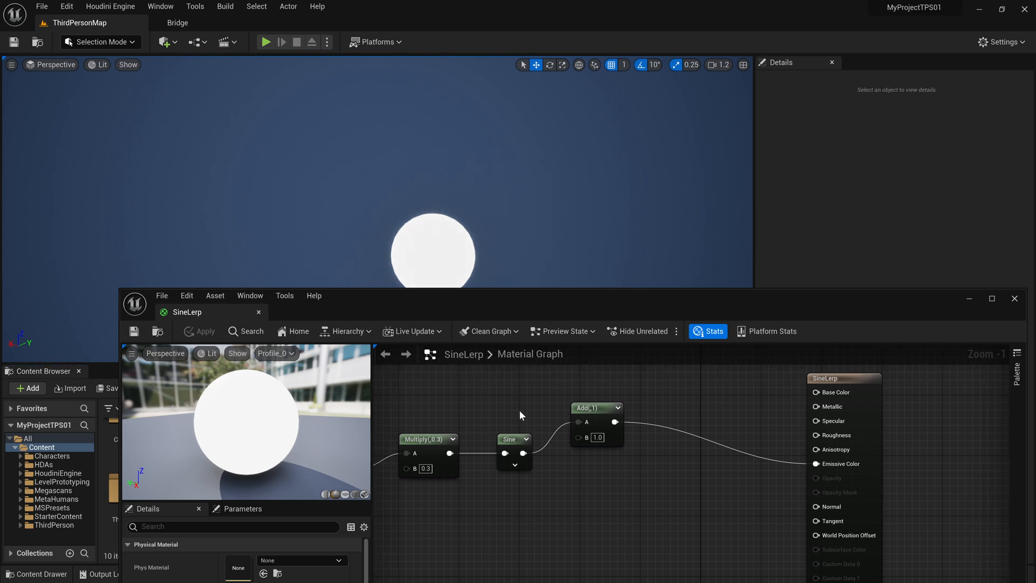
Add a Multiply by 0.5 after Add and feed its output into Emissive Color.
left_click(596, 408)
type("5")
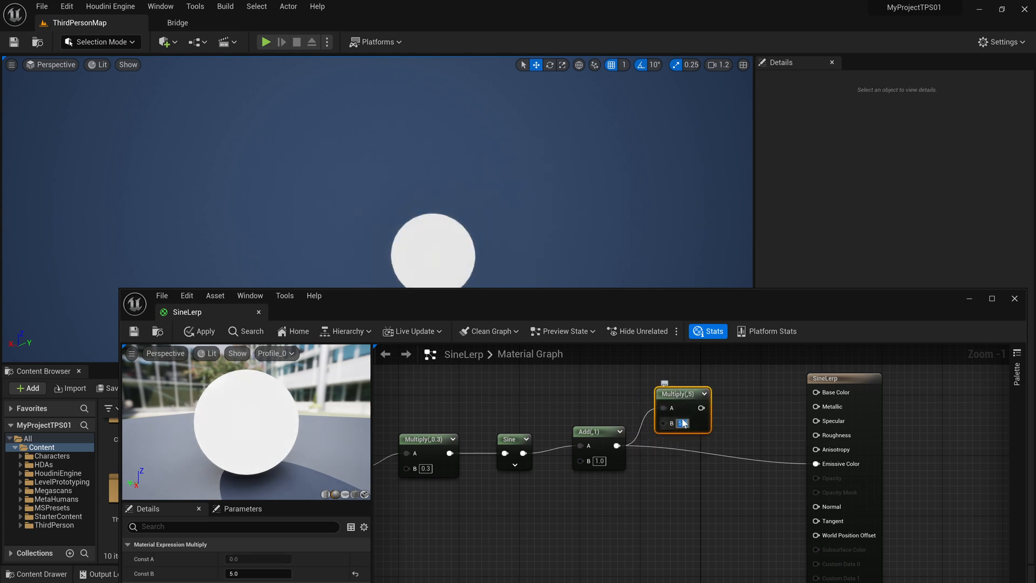
type("0.5")
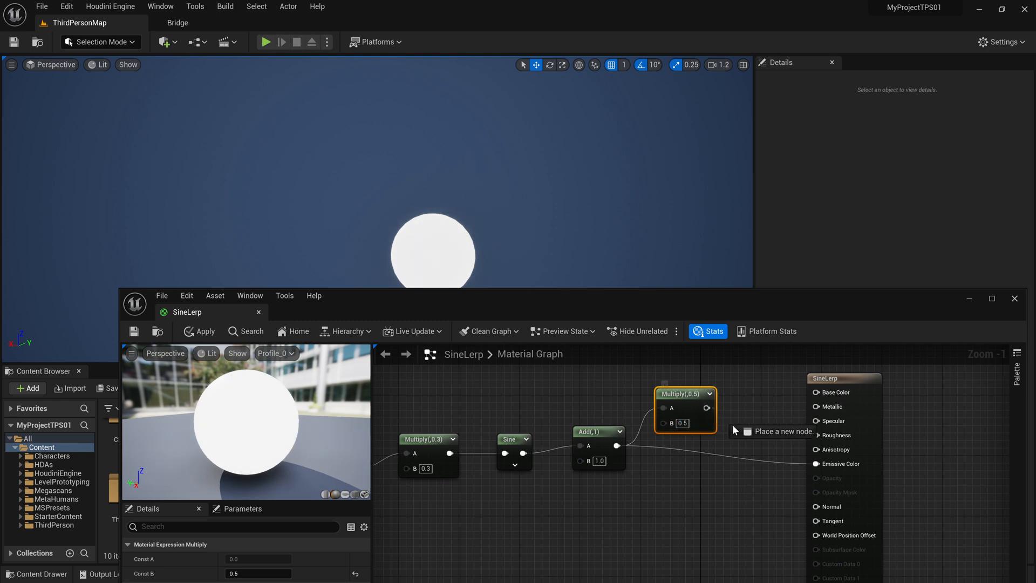
left_click(198, 331)
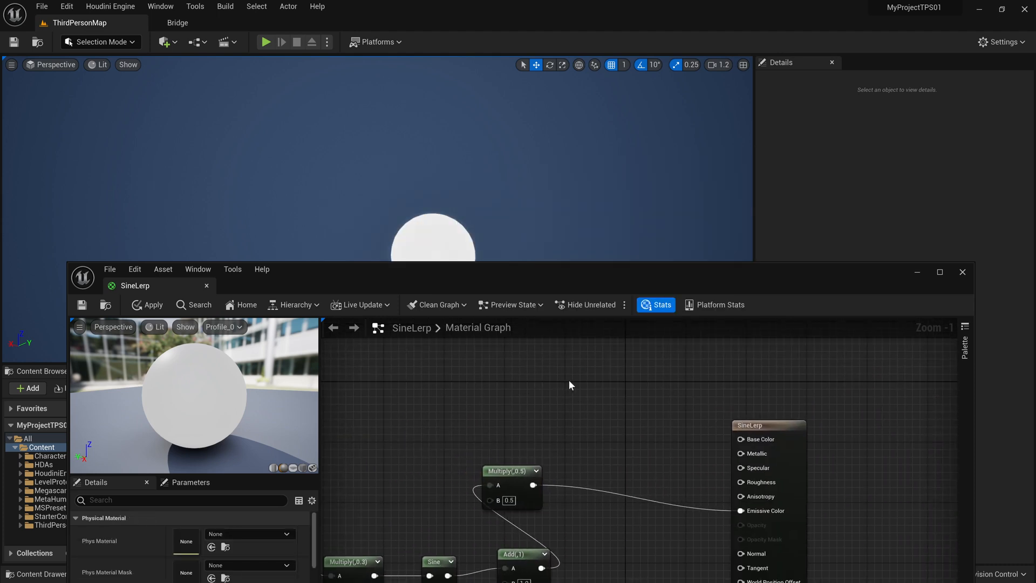
mouse_move(602, 366)
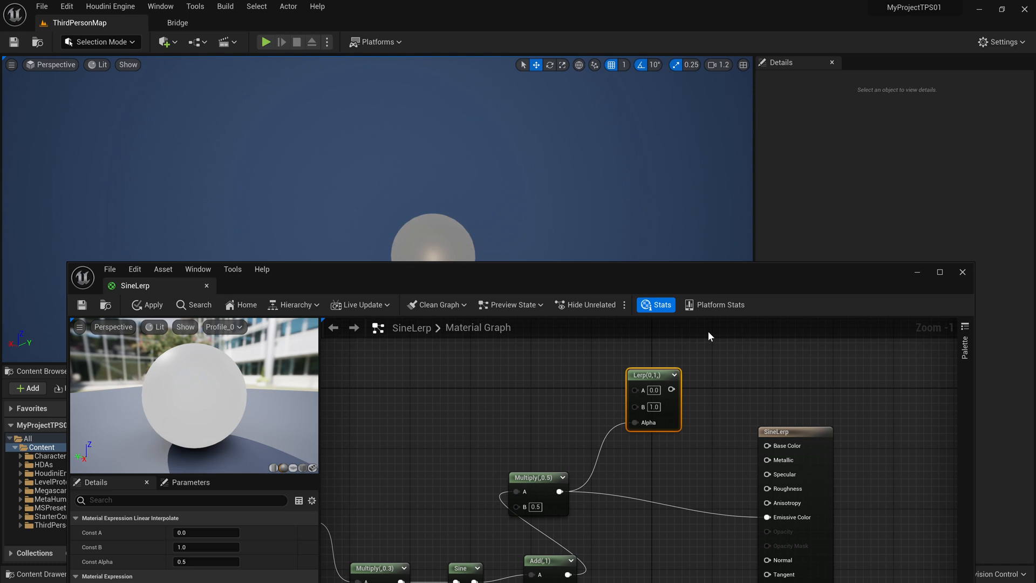
Wire the Lerp output into the material's Emissive Color input.
left_click_drag(672, 390, 787, 517)
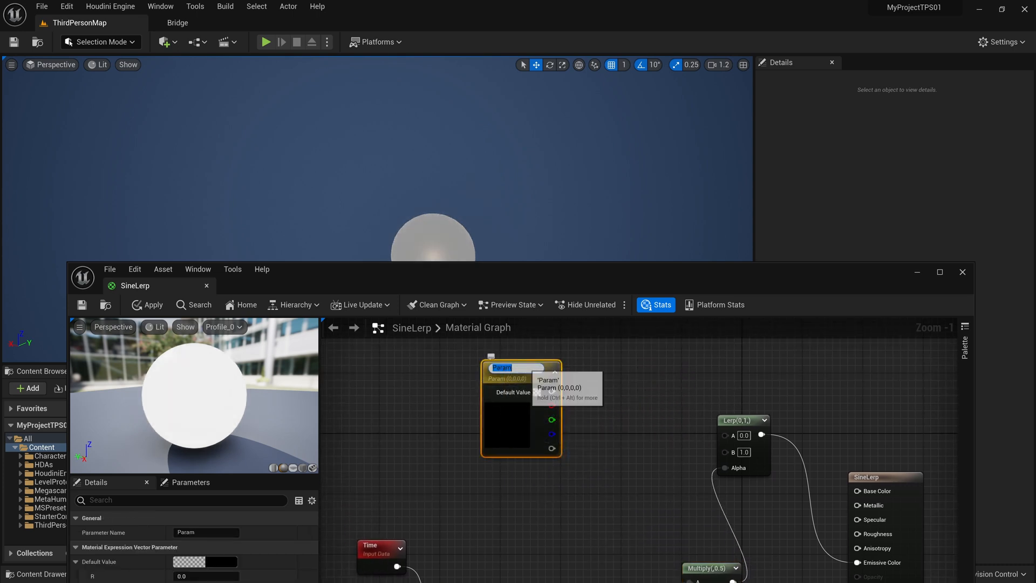
Name the first colour parameter diff1 and give it a purple default value.
type("diff1")
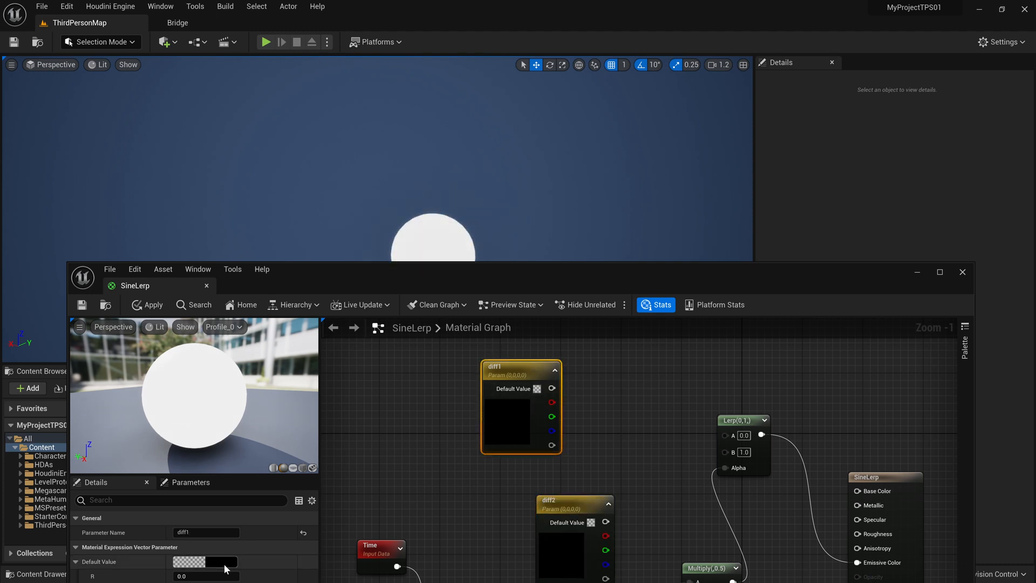
left_click(206, 561)
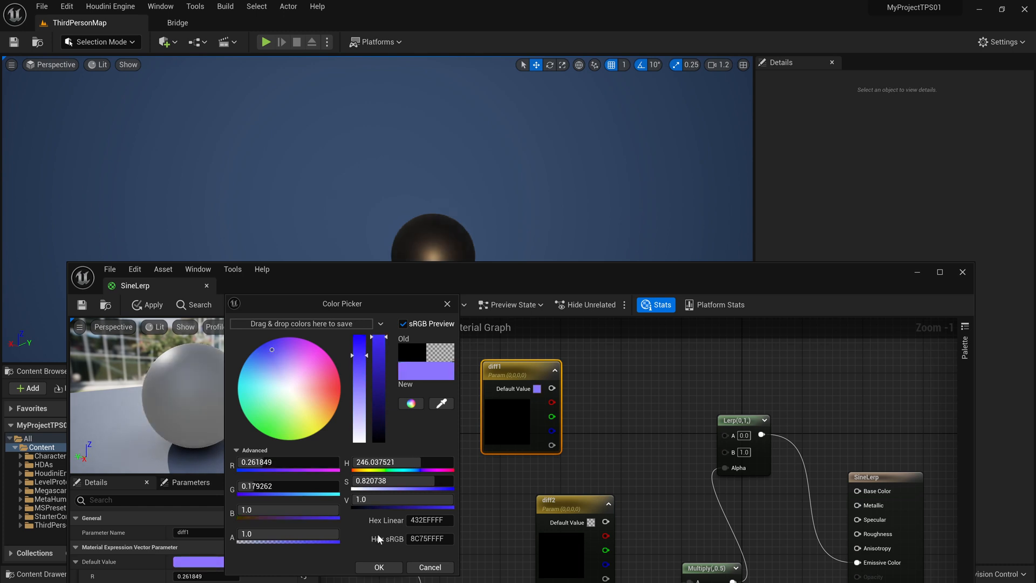
left_click(378, 568)
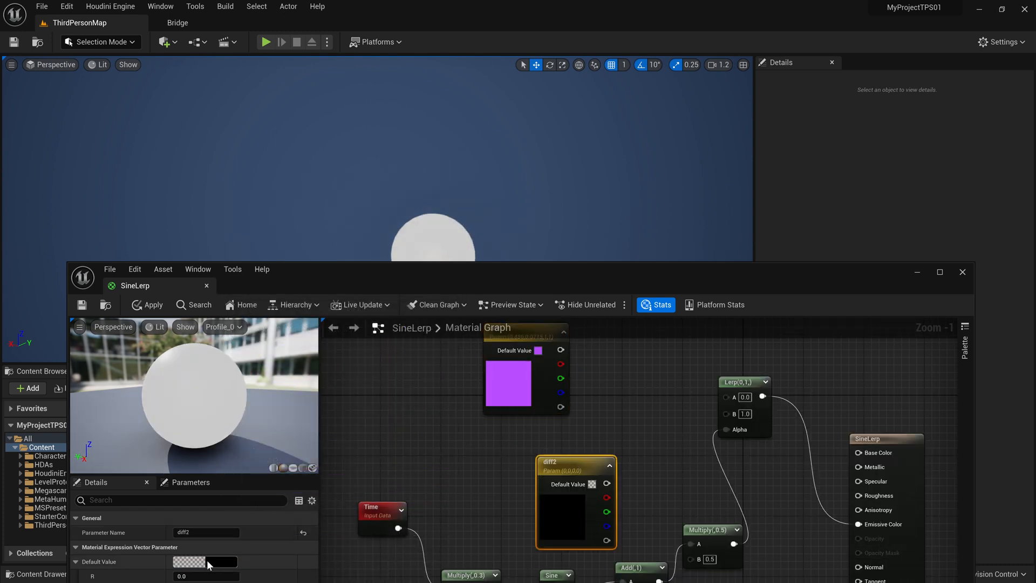
Give diff2 an aqua-green default value and wire diff1 into the Lerp's A input.
left_click(189, 562)
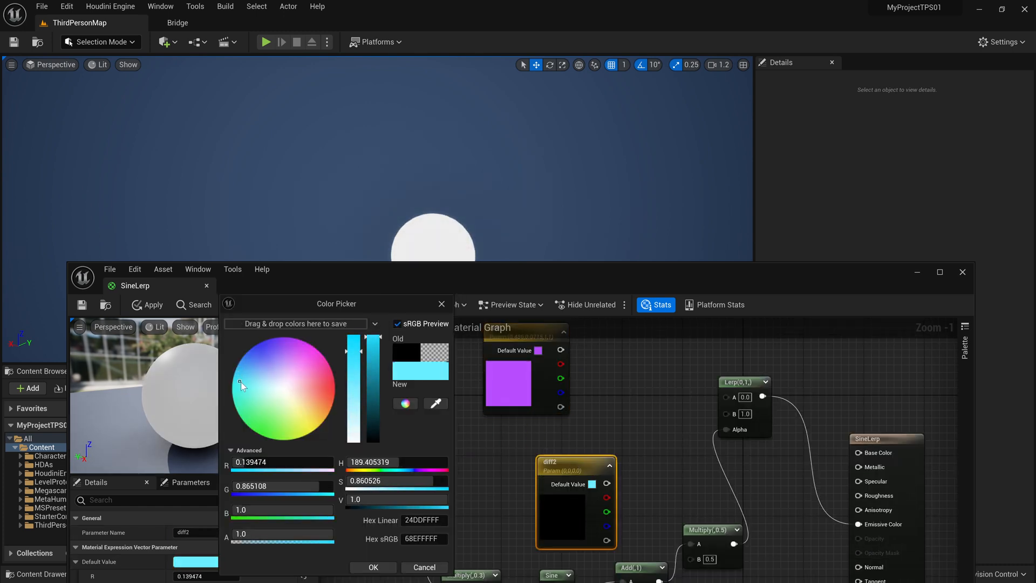
left_click_drag(242, 386, 241, 403)
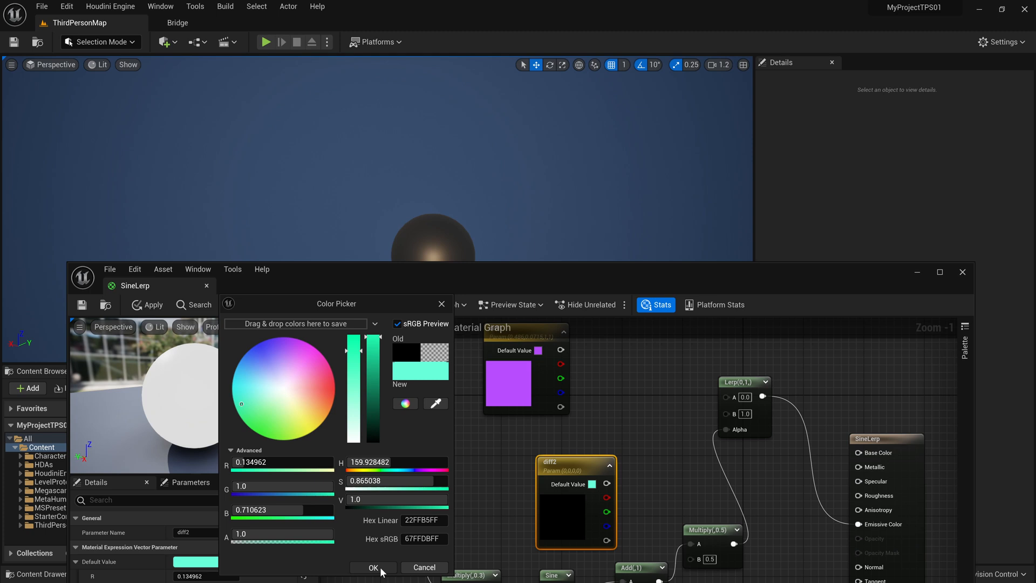
left_click(373, 568)
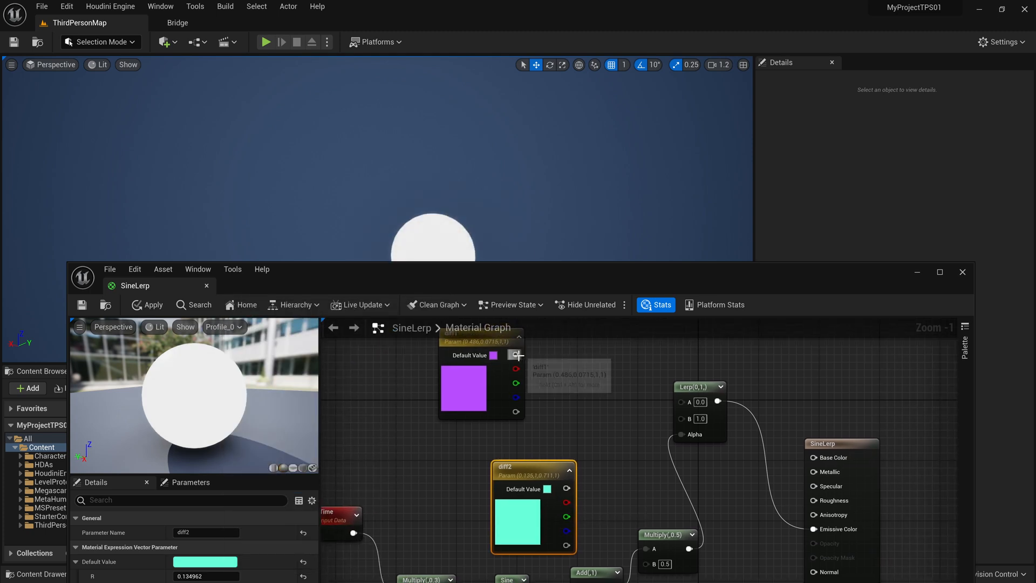
left_click_drag(516, 355, 681, 402)
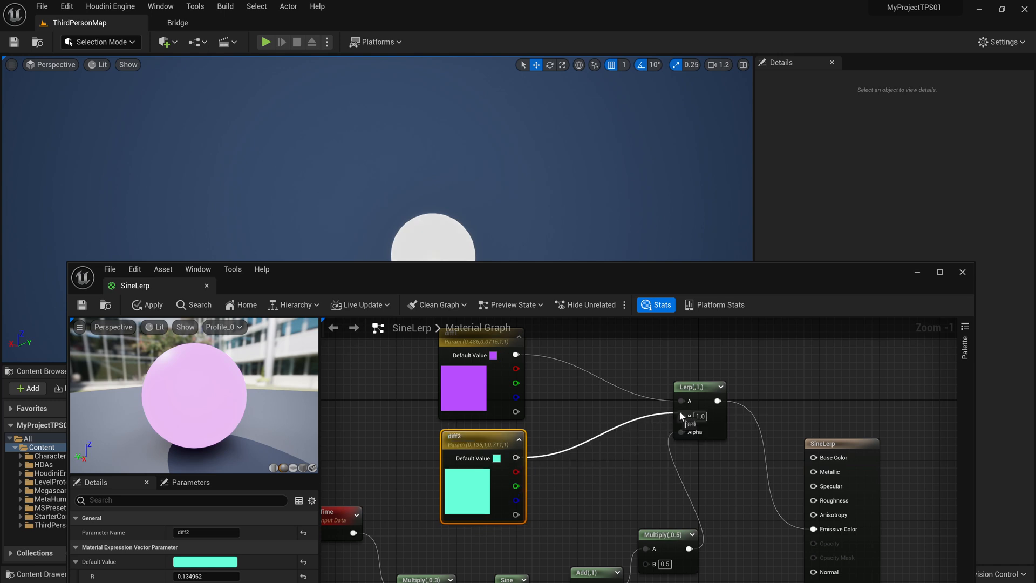
Change diff1's default colour from purple to red so the level sphere glows red.
left_click(146, 304)
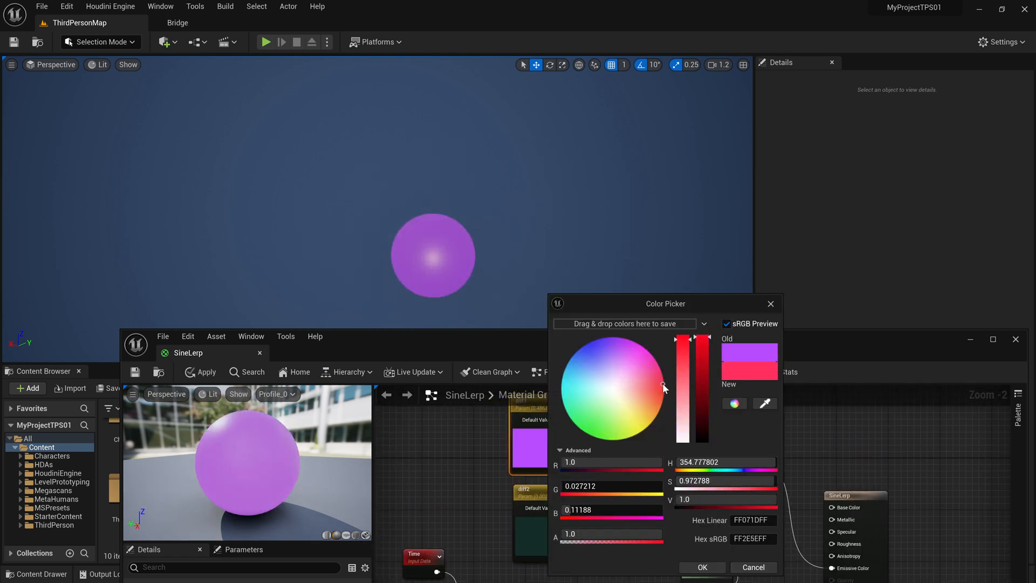
left_click(702, 568)
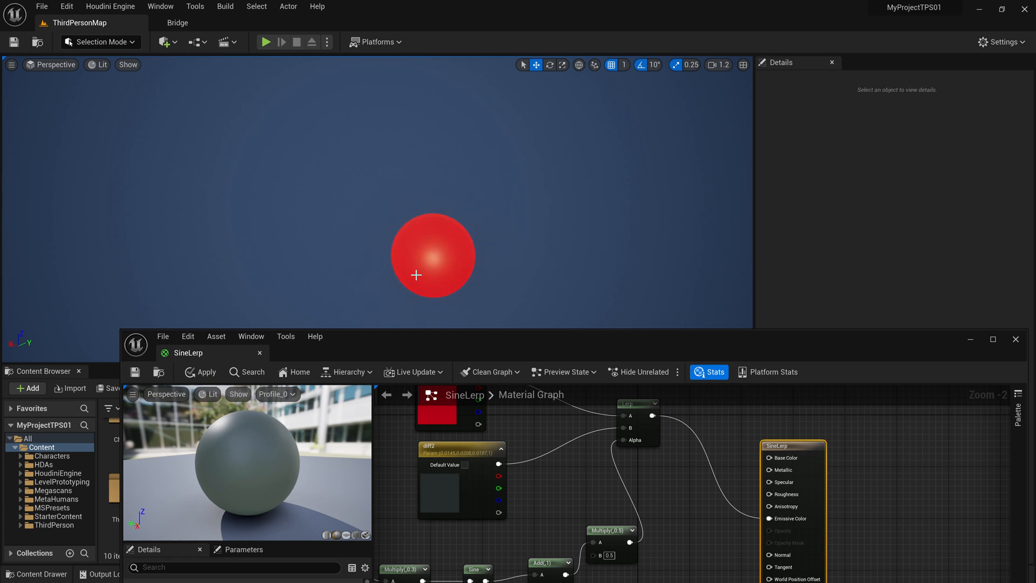
mouse_move(499, 324)
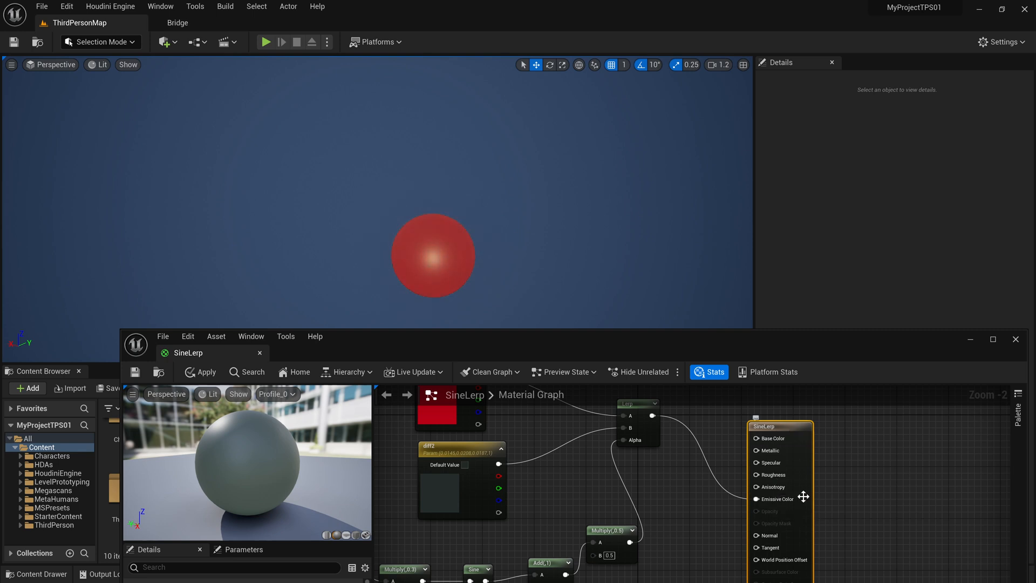
mouse_move(568, 506)
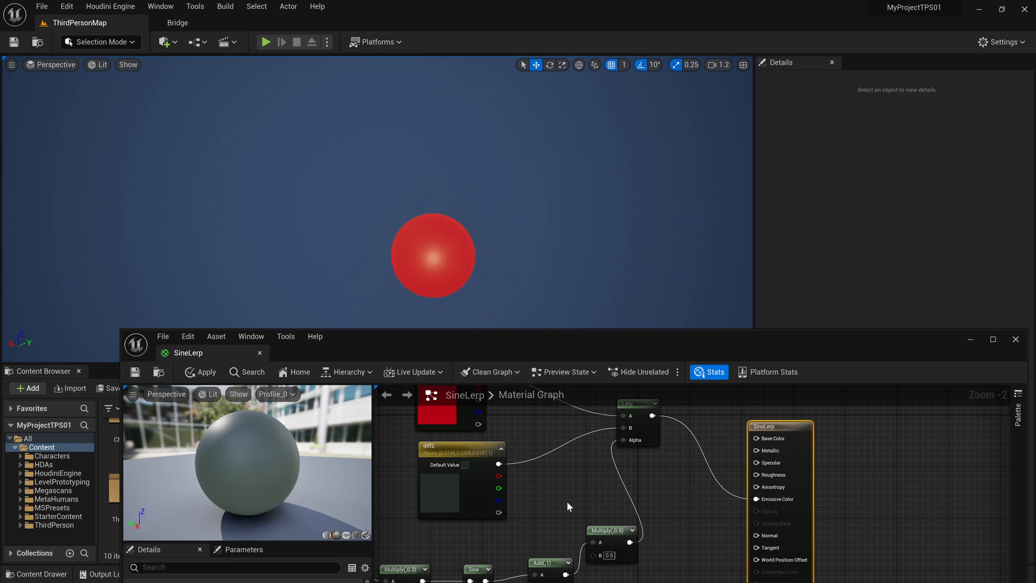